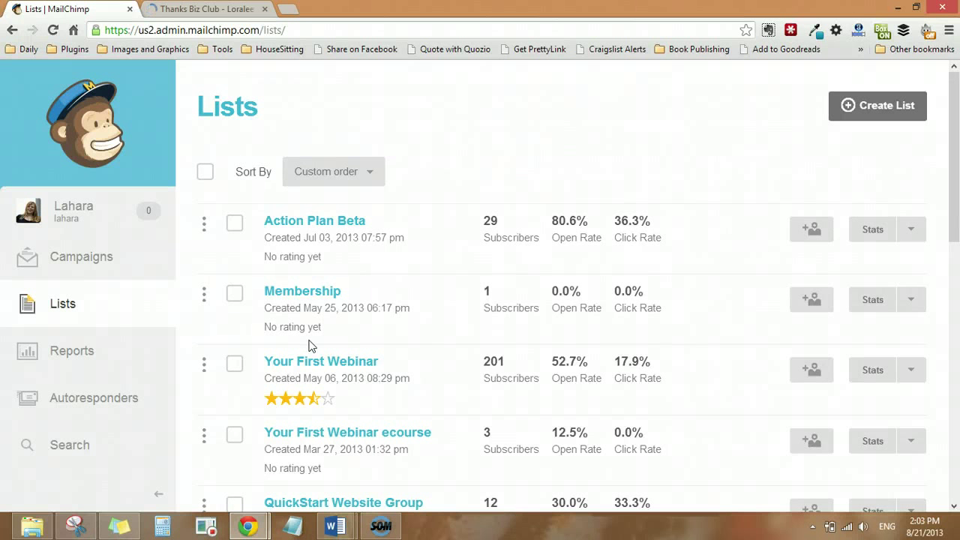
{"action": "mouse_move", "coordinate": [508, 257]}
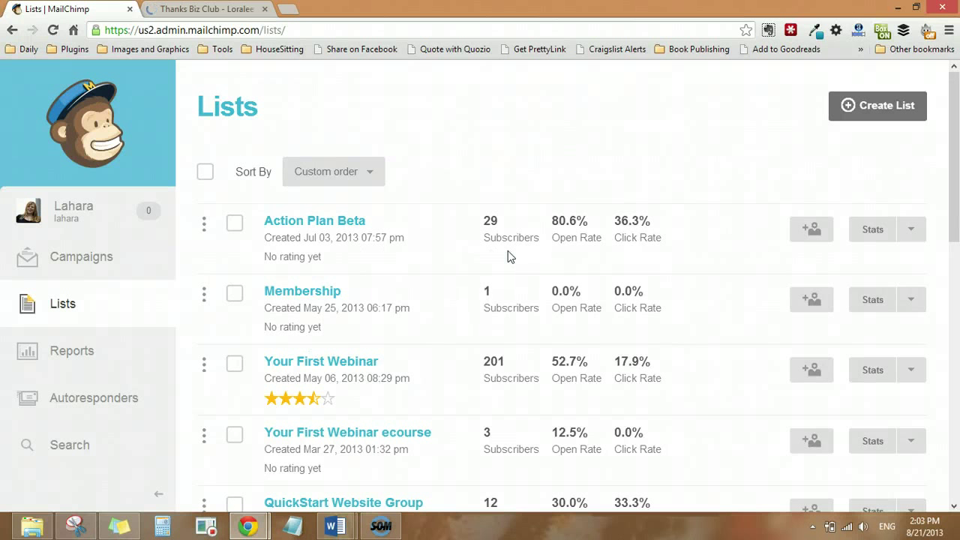
{"action": "mouse_move", "coordinate": [314, 221]}
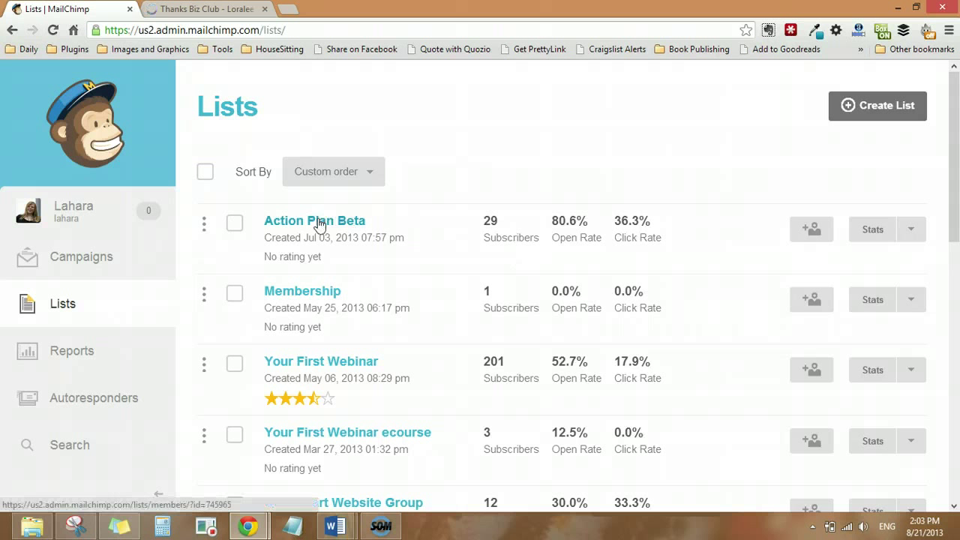
Step: Open the Action Plan Beta list from the Lists page to view its 29 subscribers
{"action": "left_click", "coordinate": [314, 220]}
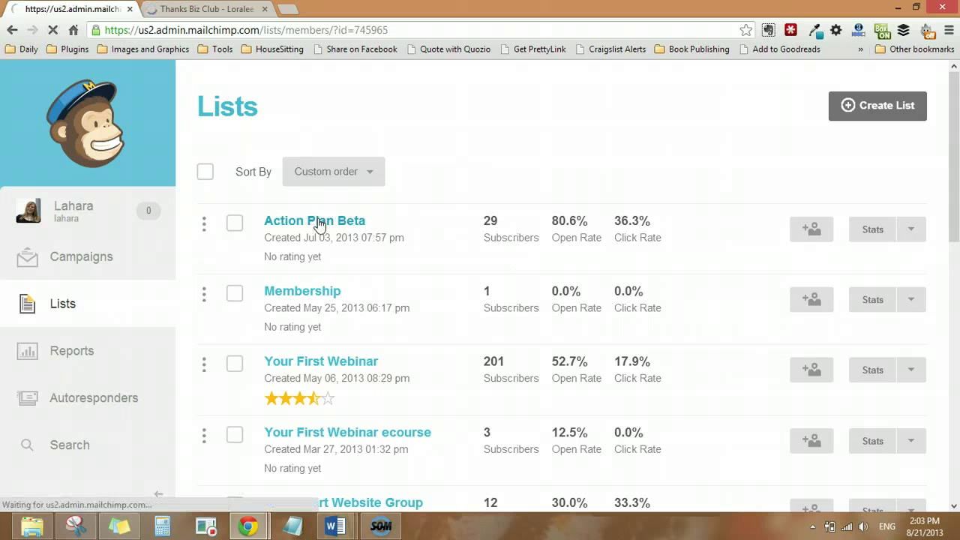
{"action": "left_click", "coordinate": [314, 220]}
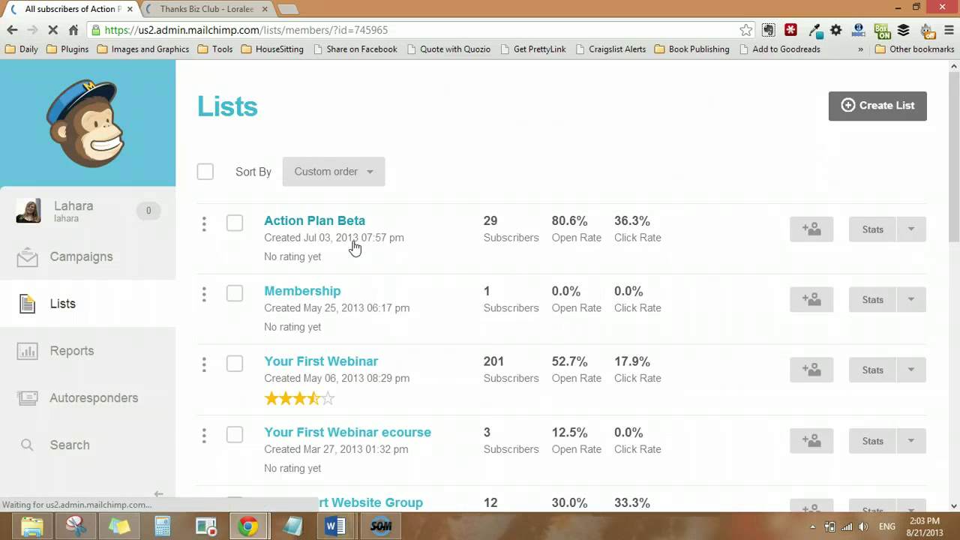
{"action": "left_click", "coordinate": [314, 220]}
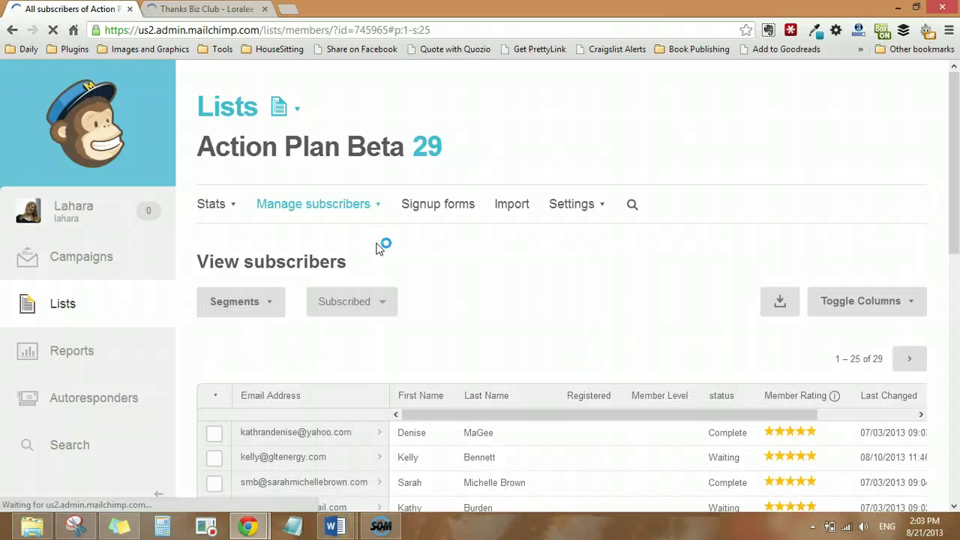
{"action": "mouse_move", "coordinate": [563, 238]}
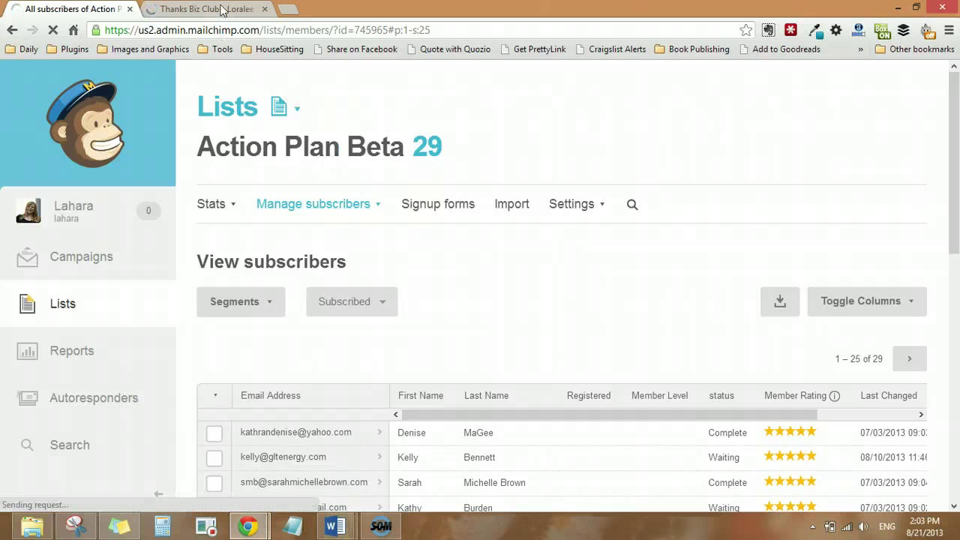
{"action": "scroll", "scroll_direction": "down", "scroll_amount": 3}
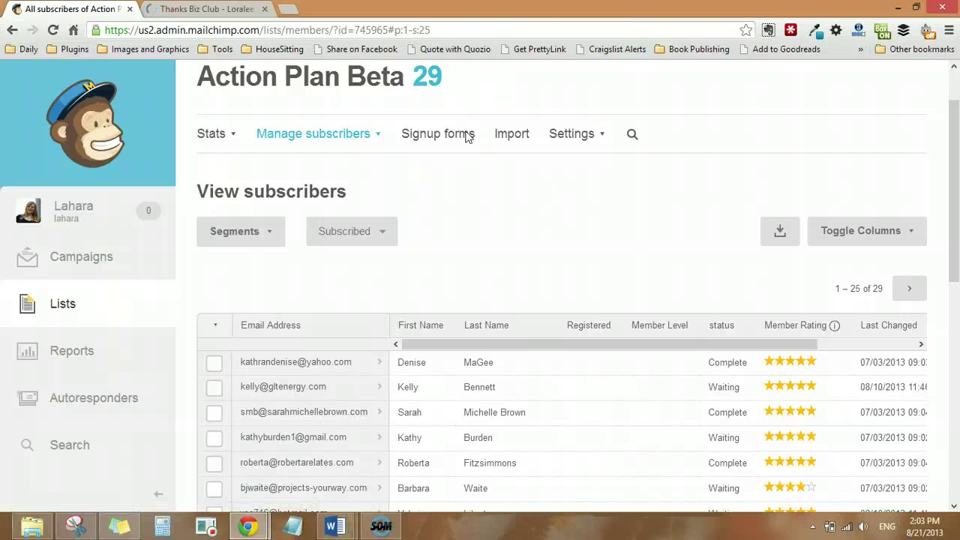
{"action": "mouse_move", "coordinate": [535, 257]}
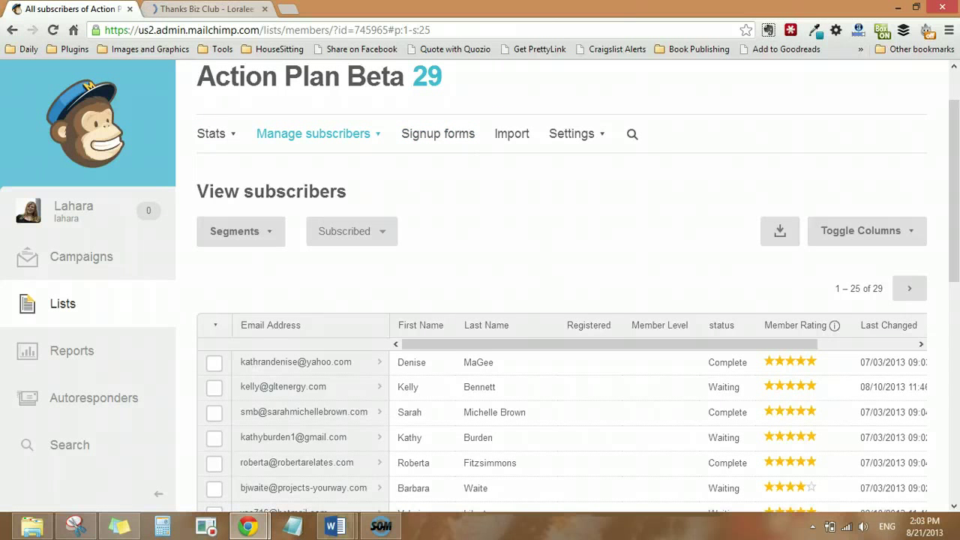
{"action": "mouse_move", "coordinate": [202, 9]}
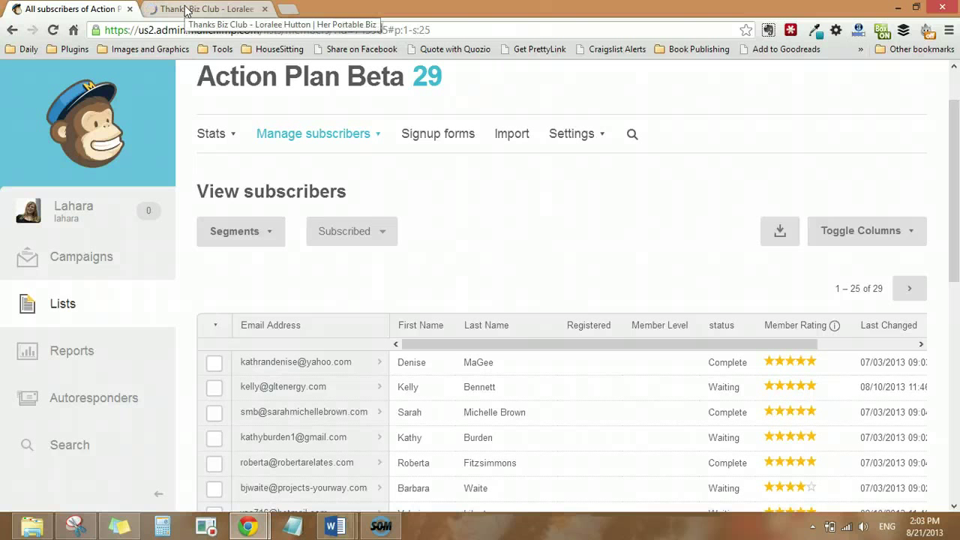
{"action": "left_click", "coordinate": [202, 8]}
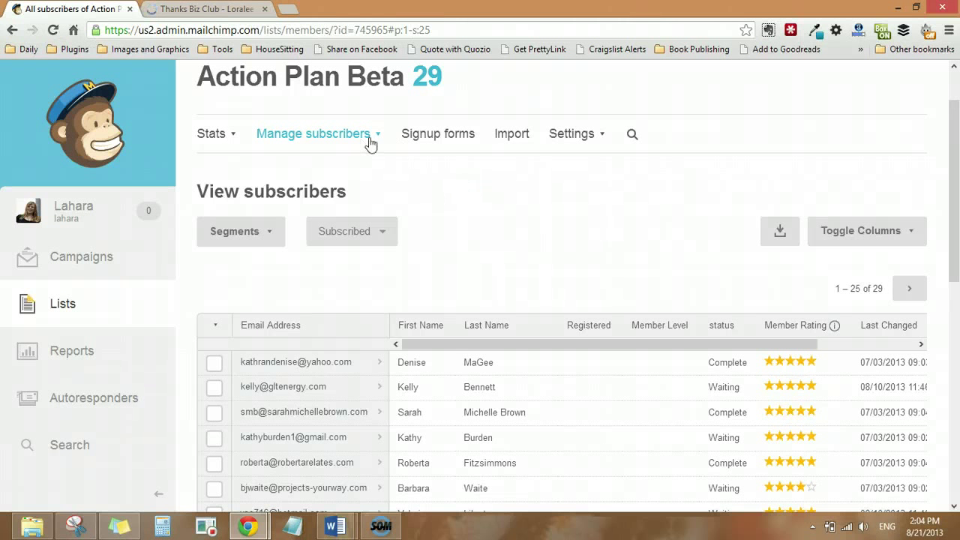
{"action": "mouse_move", "coordinate": [46, 311]}
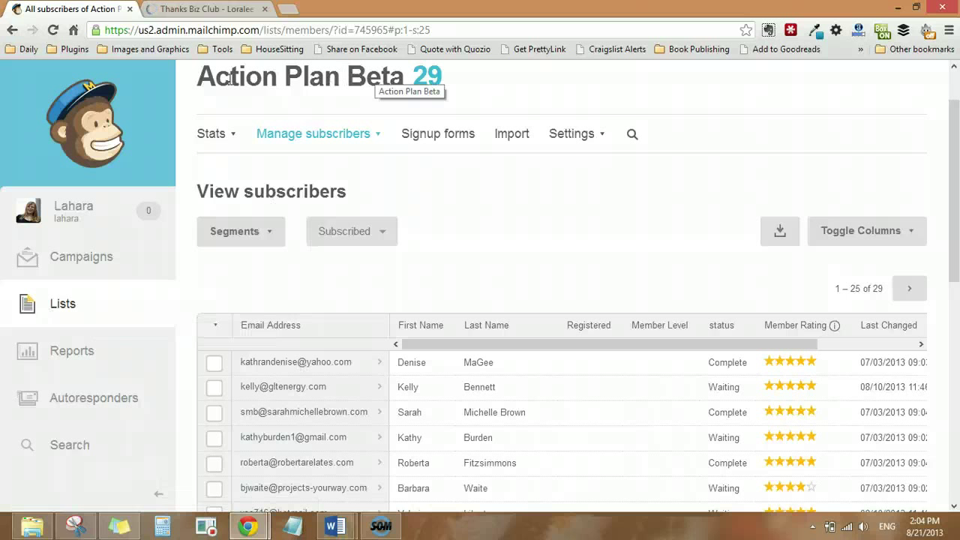
{"action": "mouse_move", "coordinate": [382, 146]}
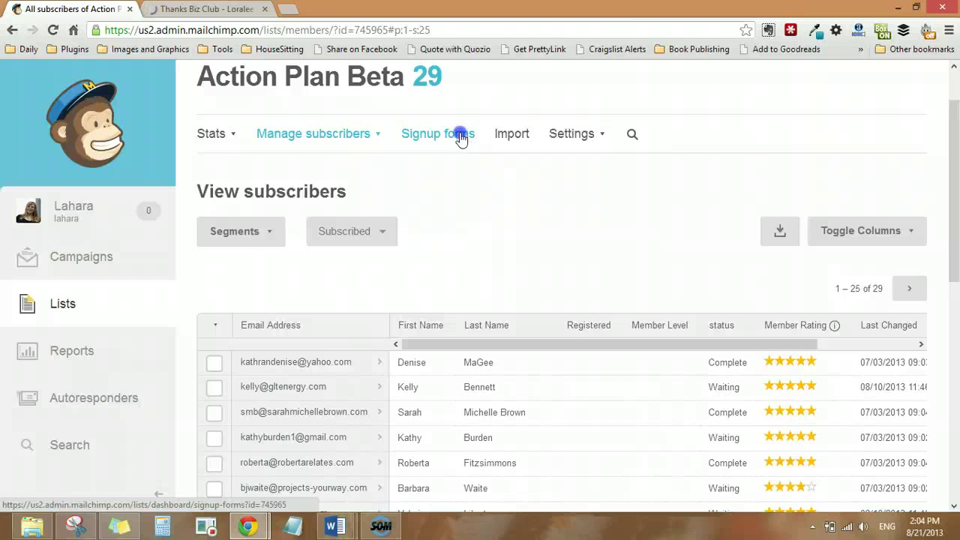
Step: Show the Action Plan Beta signup forms page with general, embedded and integration options
{"action": "left_click", "coordinate": [438, 133]}
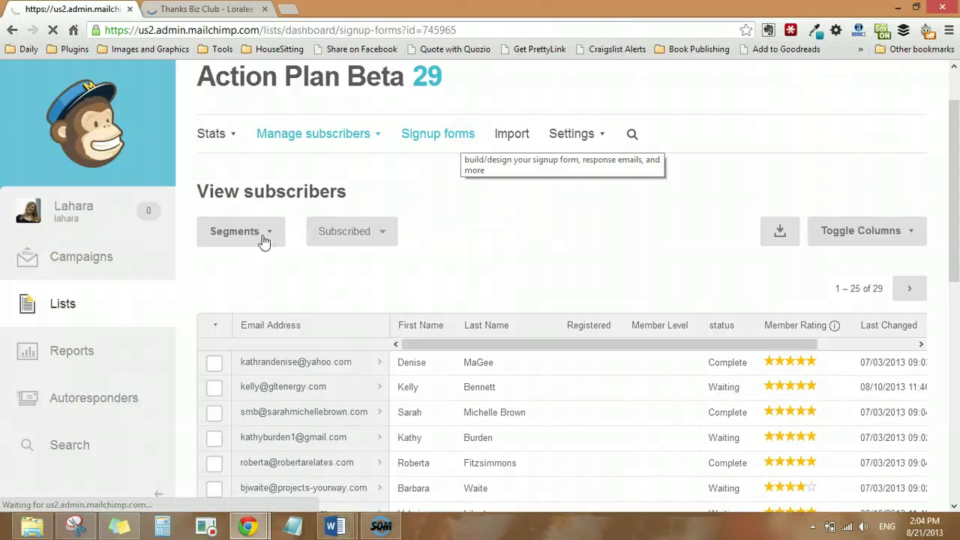
{"action": "left_click", "coordinate": [438, 134]}
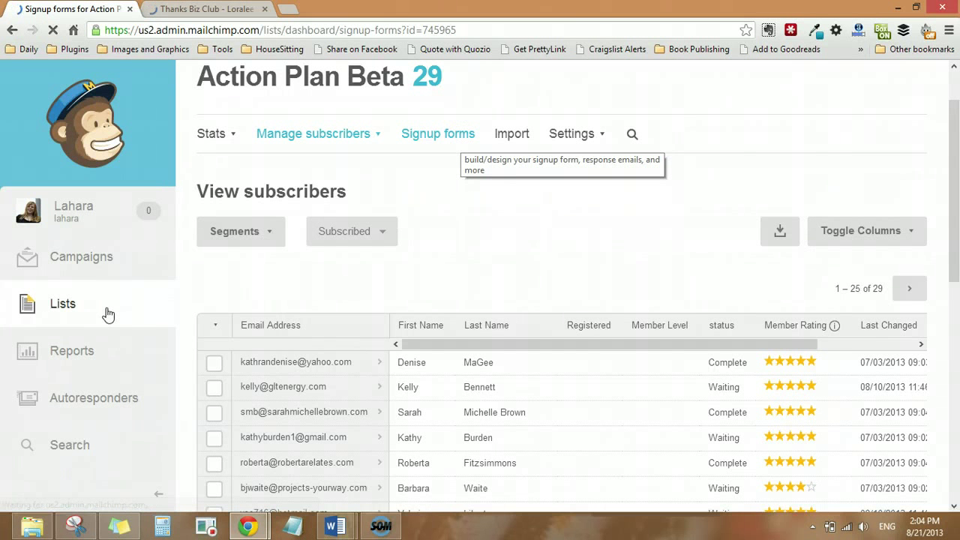
{"action": "left_click", "coordinate": [438, 133]}
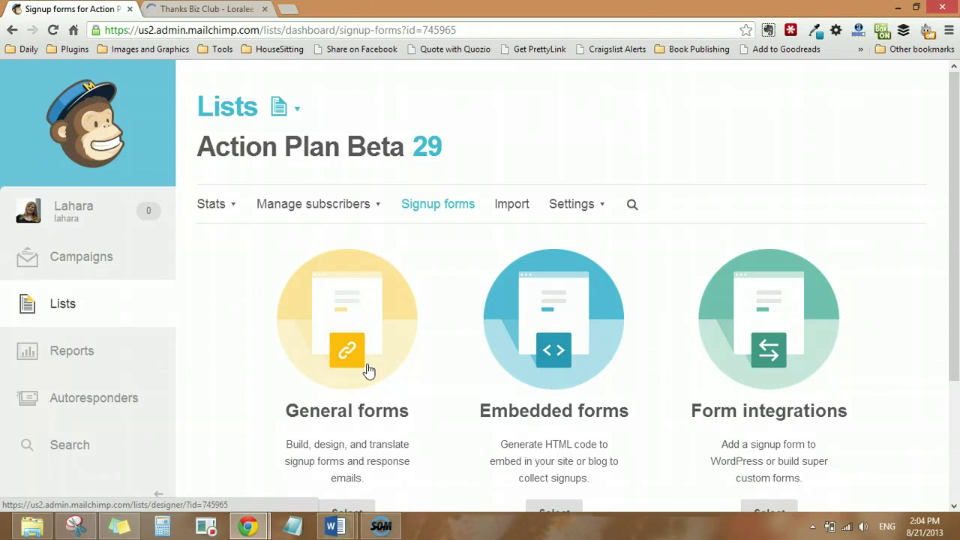
{"action": "scroll", "scroll_direction": "down", "scroll_amount": 3}
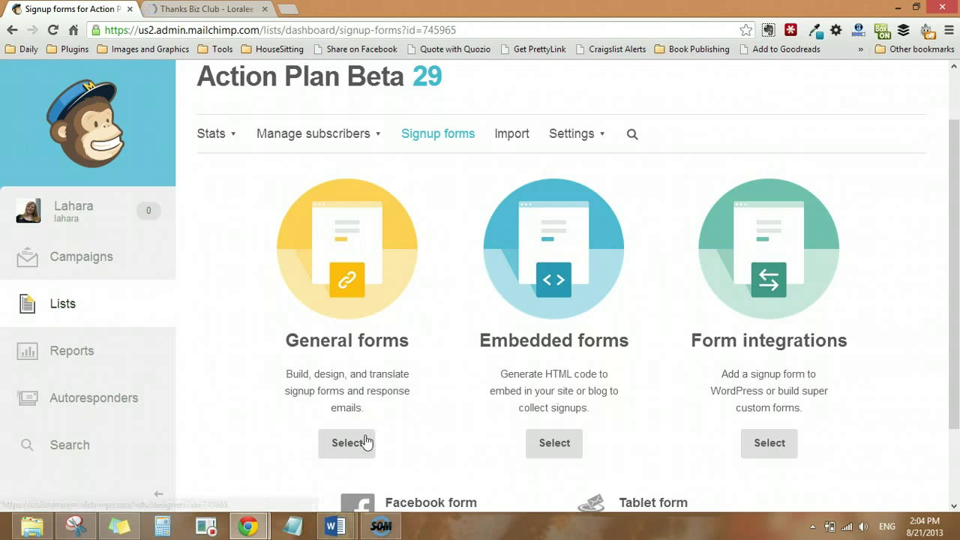
{"action": "left_click", "coordinate": [346, 442]}
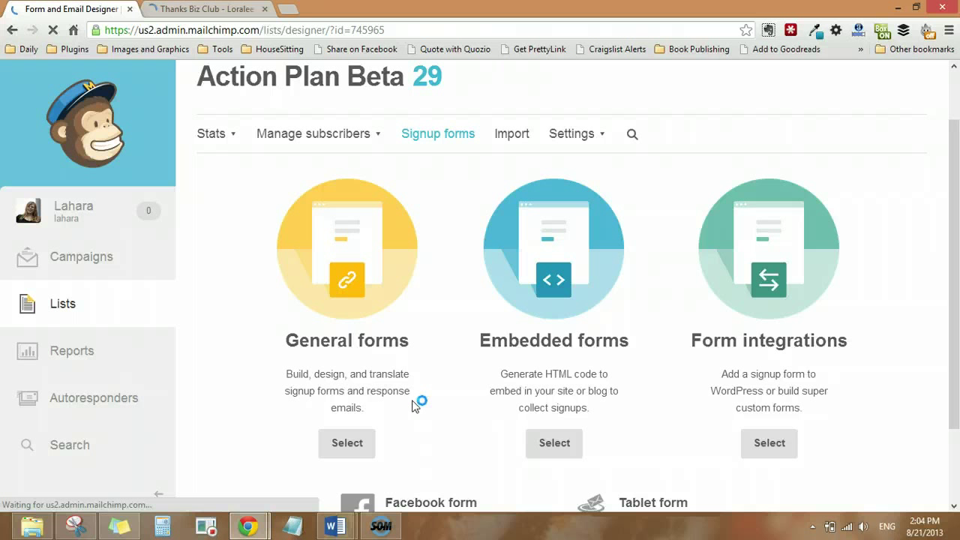
{"action": "mouse_move", "coordinate": [425, 441]}
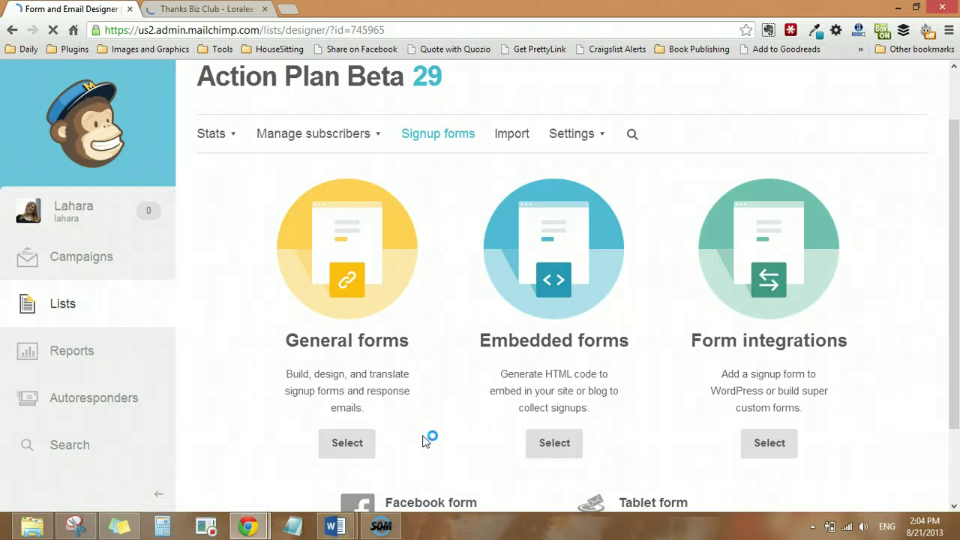
{"action": "left_click", "coordinate": [347, 443]}
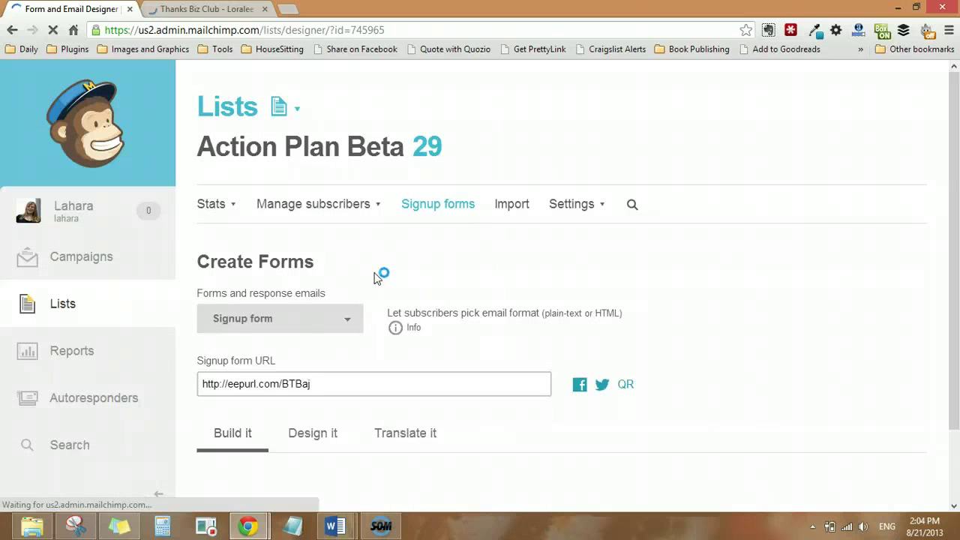
{"action": "mouse_move", "coordinate": [353, 346]}
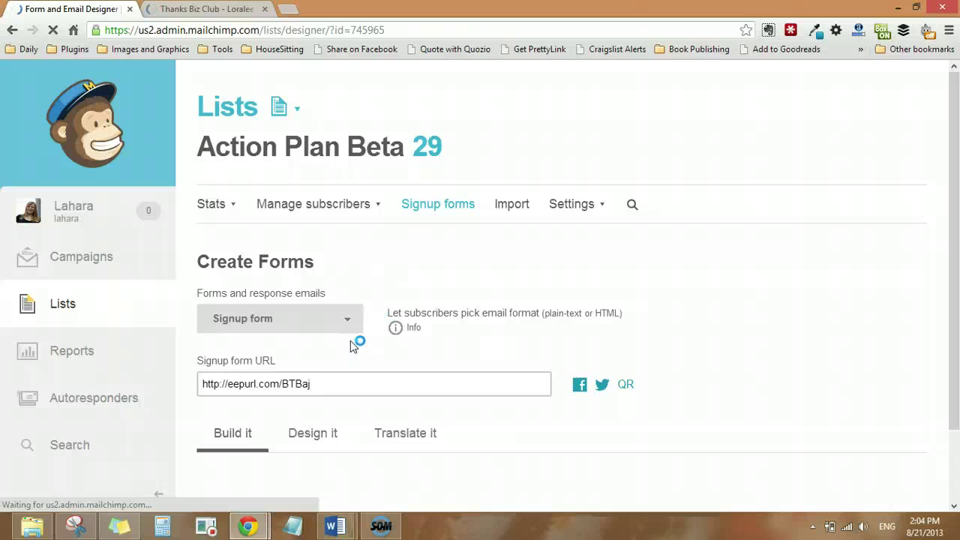
{"action": "mouse_move", "coordinate": [461, 266]}
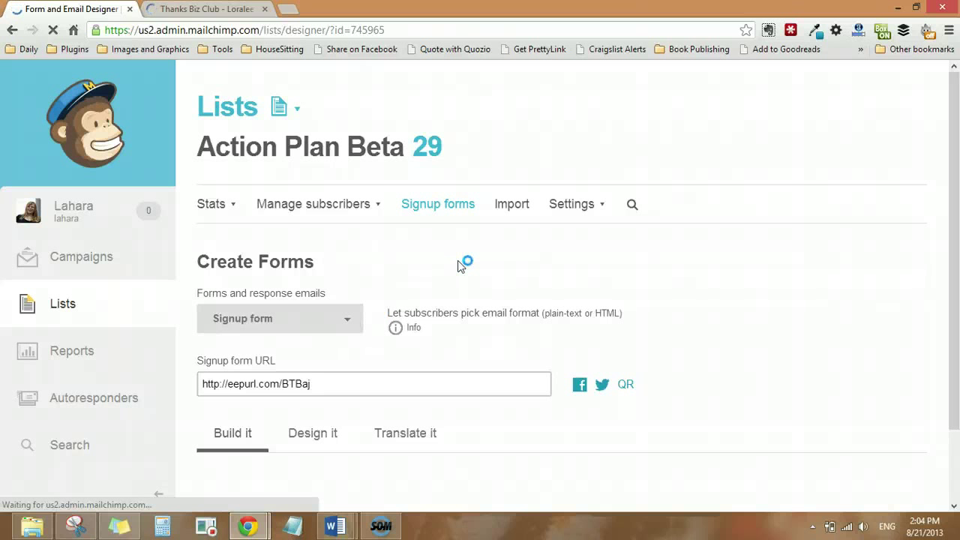
{"action": "mouse_move", "coordinate": [650, 323]}
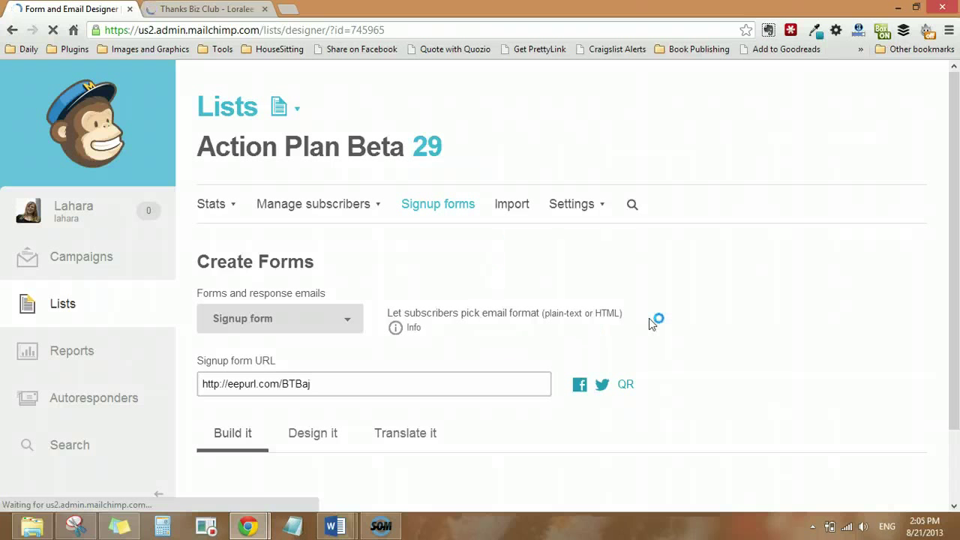
{"action": "mouse_move", "coordinate": [653, 385]}
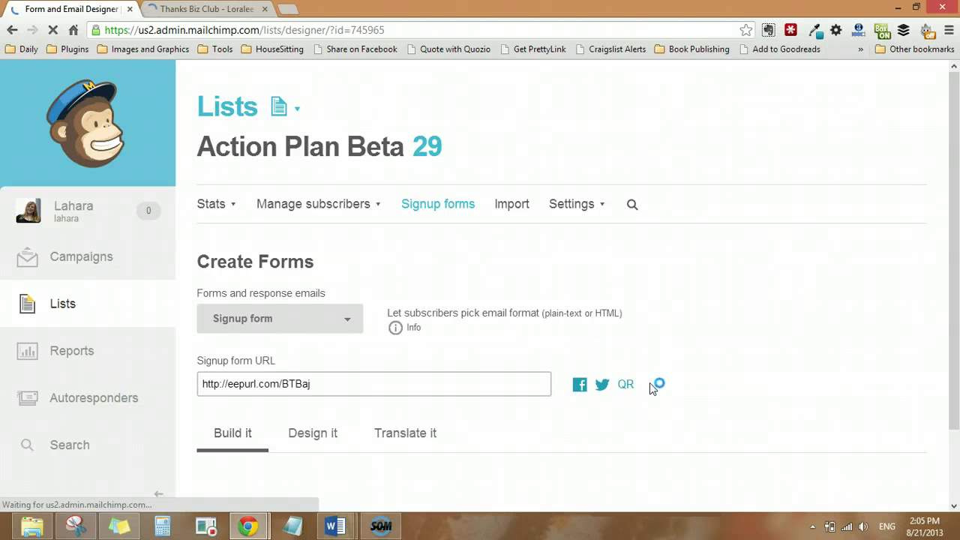
{"action": "mouse_move", "coordinate": [540, 434]}
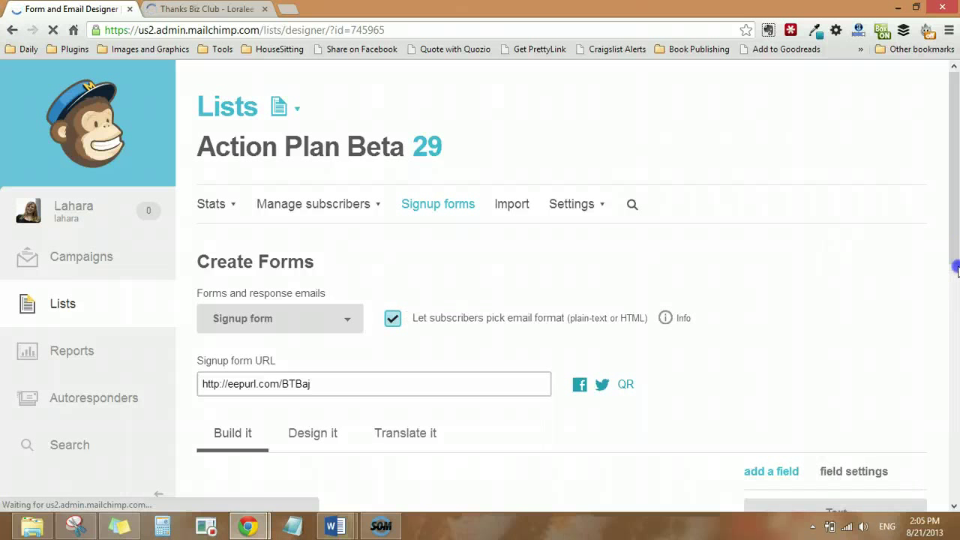
{"action": "mouse_move", "coordinate": [872, 281]}
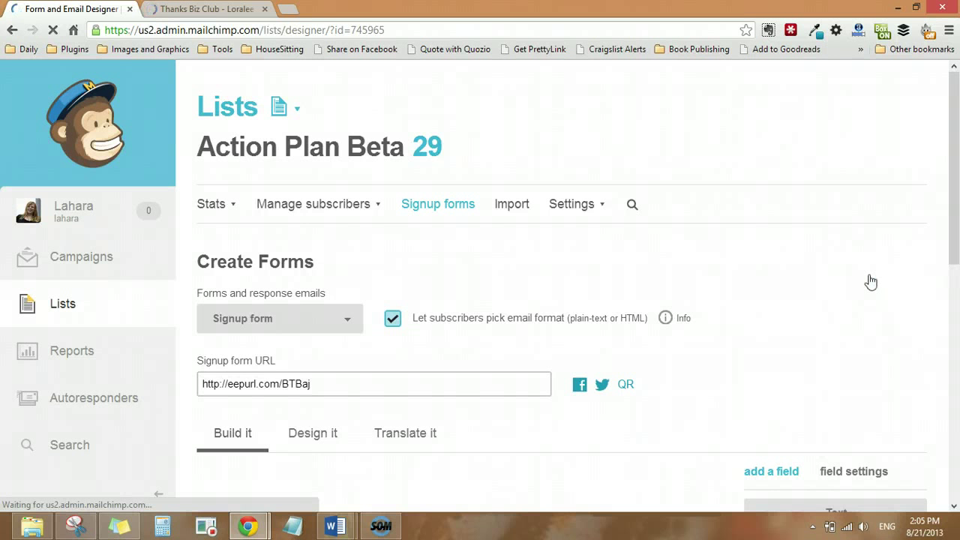
{"action": "scroll", "scroll_direction": "down", "scroll_amount": 3}
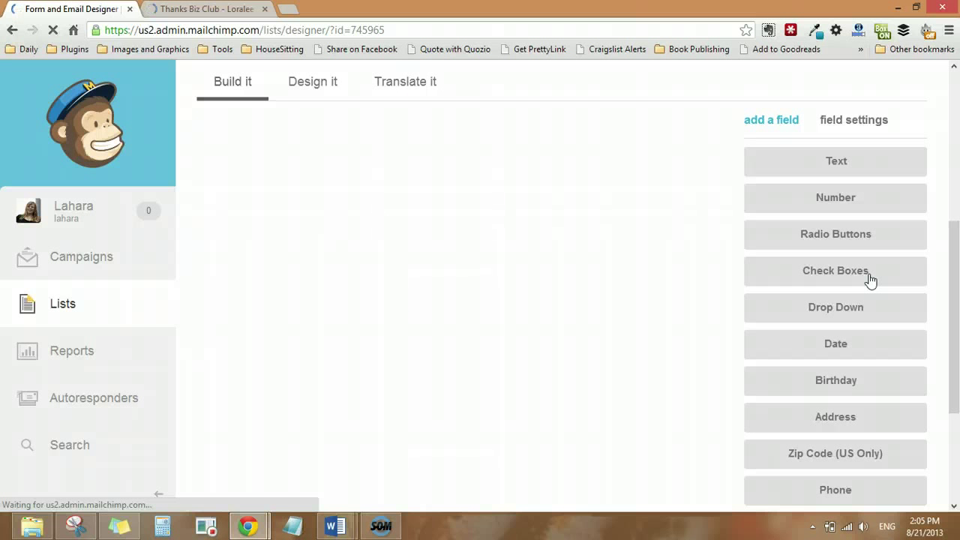
{"action": "scroll", "scroll_direction": "down", "scroll_amount": 3}
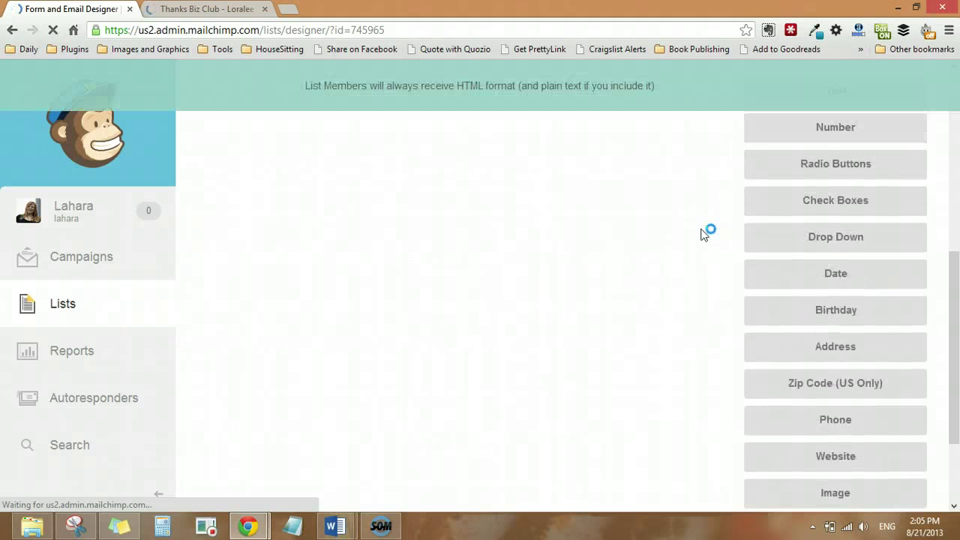
{"action": "scroll", "scroll_direction": "up", "scroll_amount": 3}
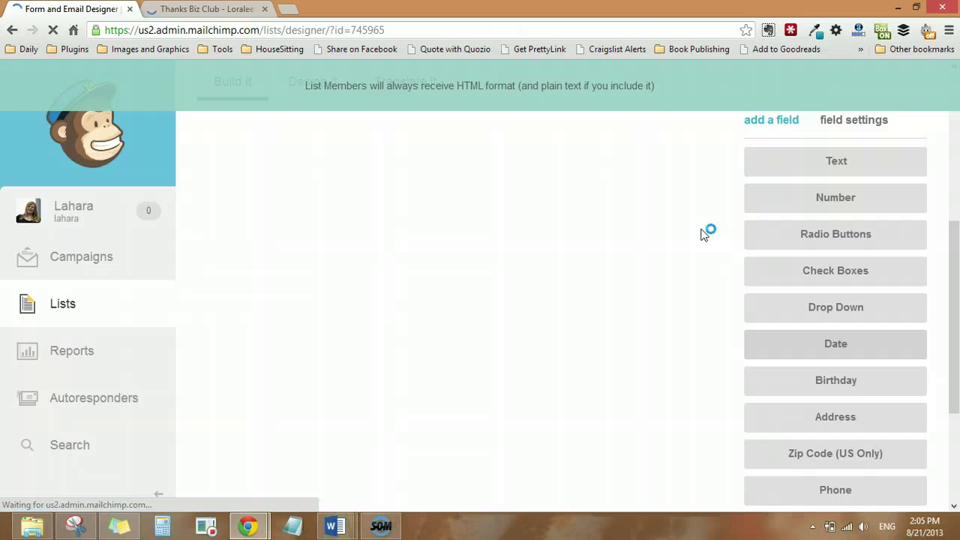
{"action": "mouse_move", "coordinate": [362, 232]}
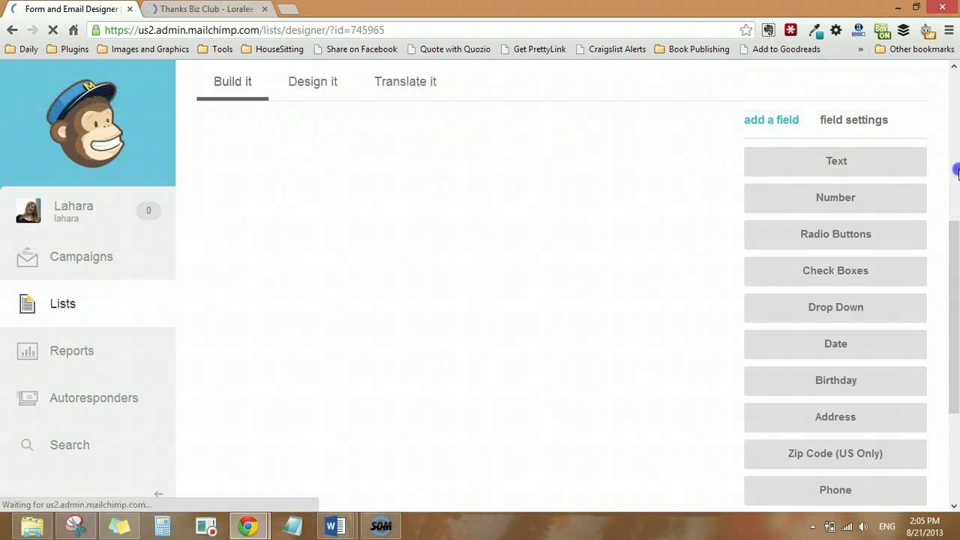
{"action": "scroll", "scroll_direction": "up", "scroll_amount": 3}
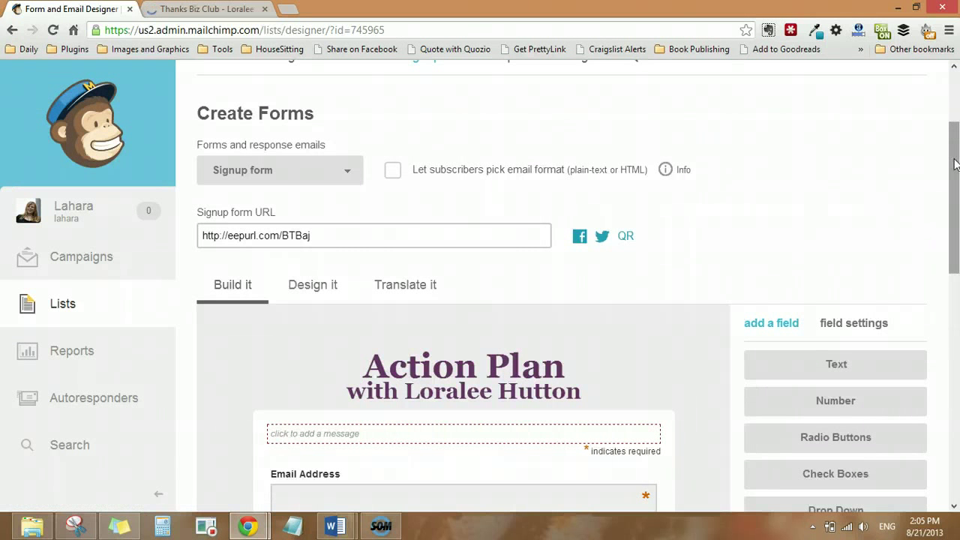
{"action": "scroll", "scroll_direction": "down", "scroll_amount": 3}
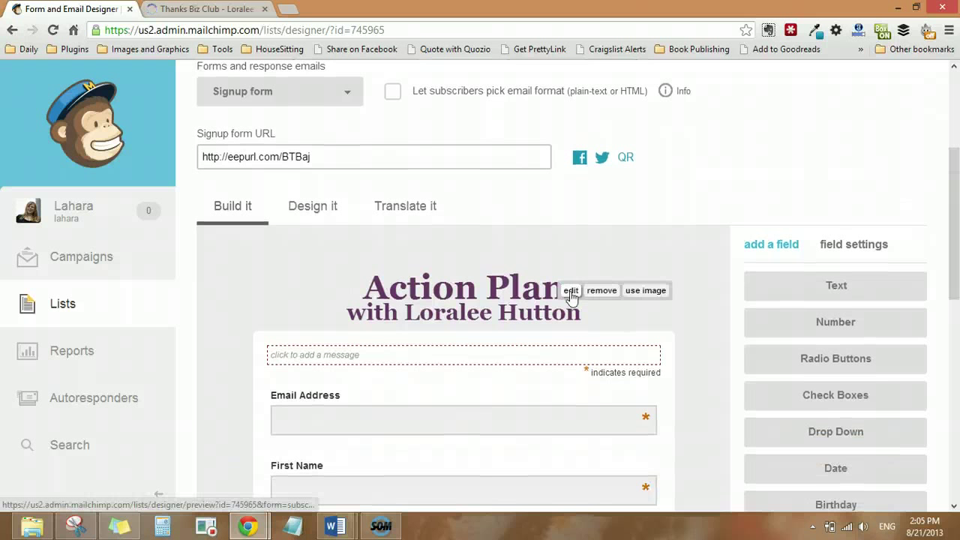
{"action": "scroll", "scroll_direction": "up", "scroll_amount": 3}
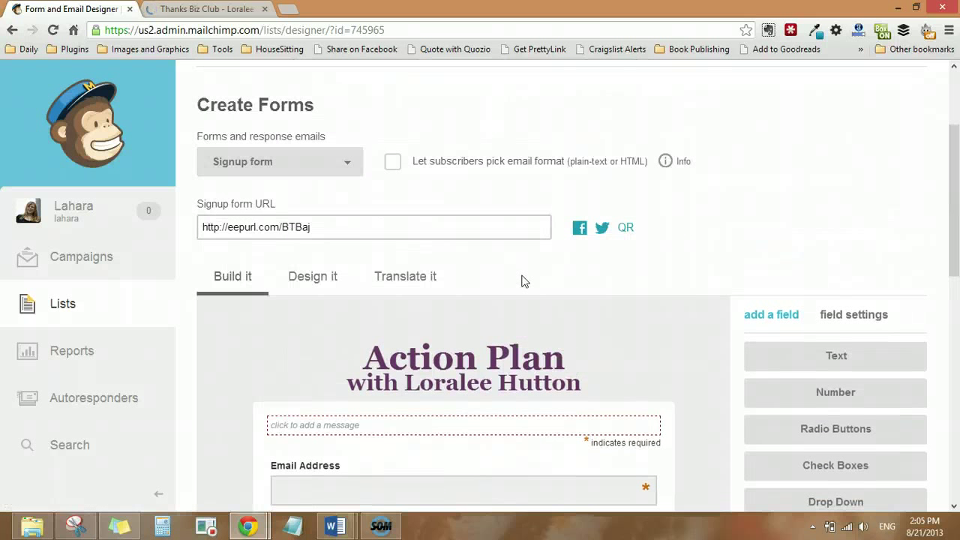
{"action": "scroll", "scroll_direction": "up", "scroll_amount": 3}
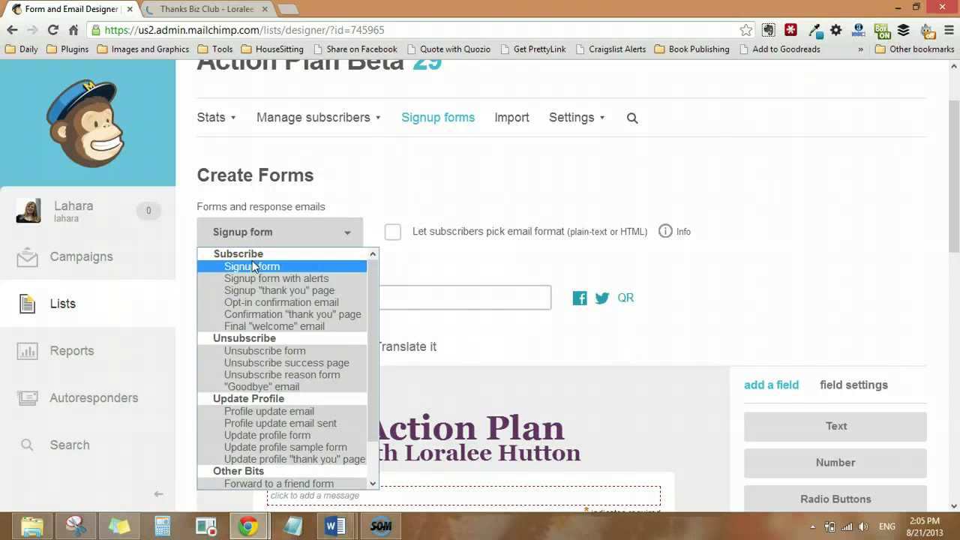
{"action": "mouse_move", "coordinate": [274, 325]}
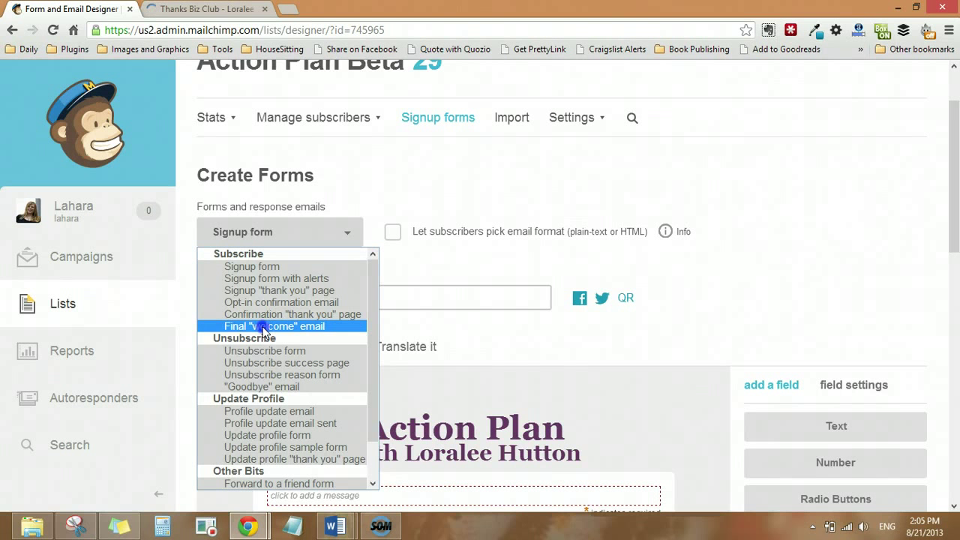
Step: Show the opt-in confirmation email in the form designer and review its From, Reply-to and subject settings
{"action": "left_click", "coordinate": [281, 302]}
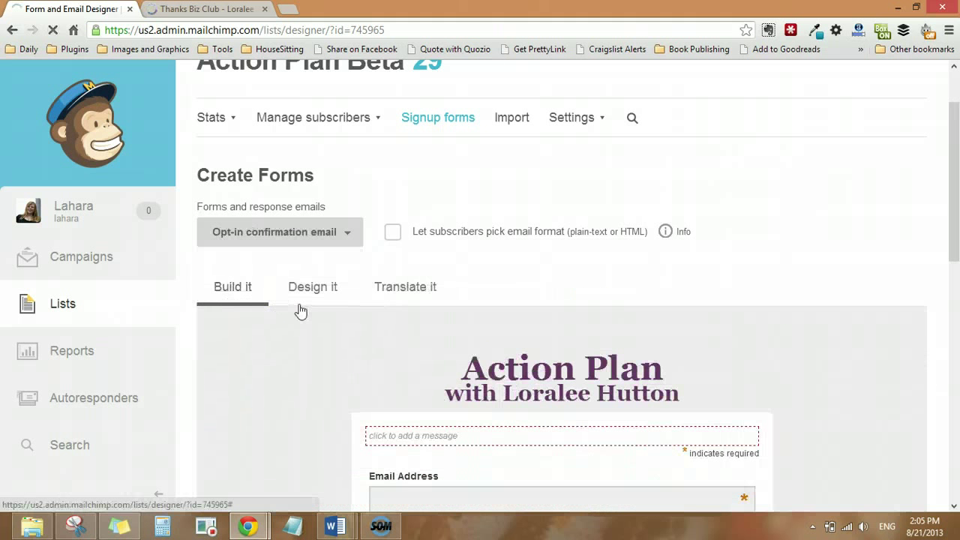
{"action": "left_click", "coordinate": [313, 286]}
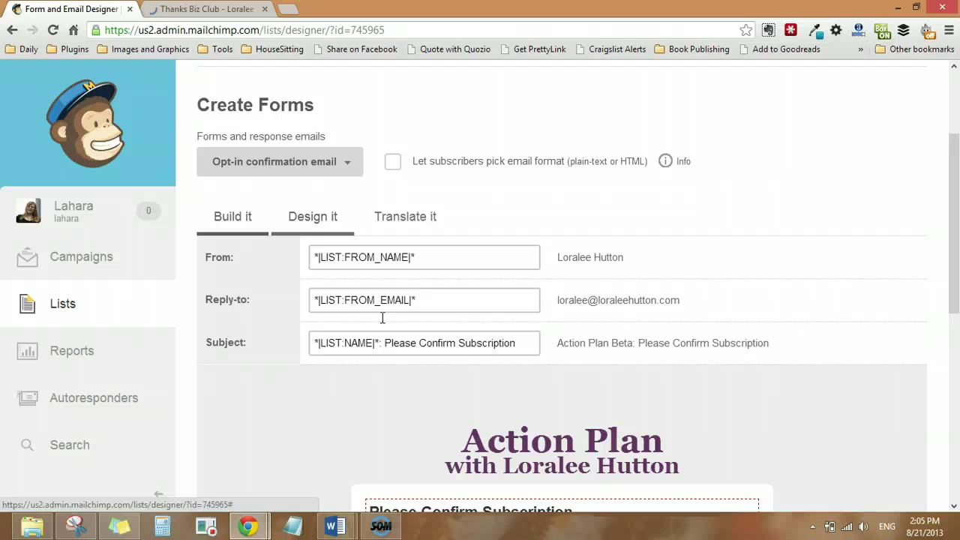
{"action": "scroll", "scroll_direction": "down", "scroll_amount": 3}
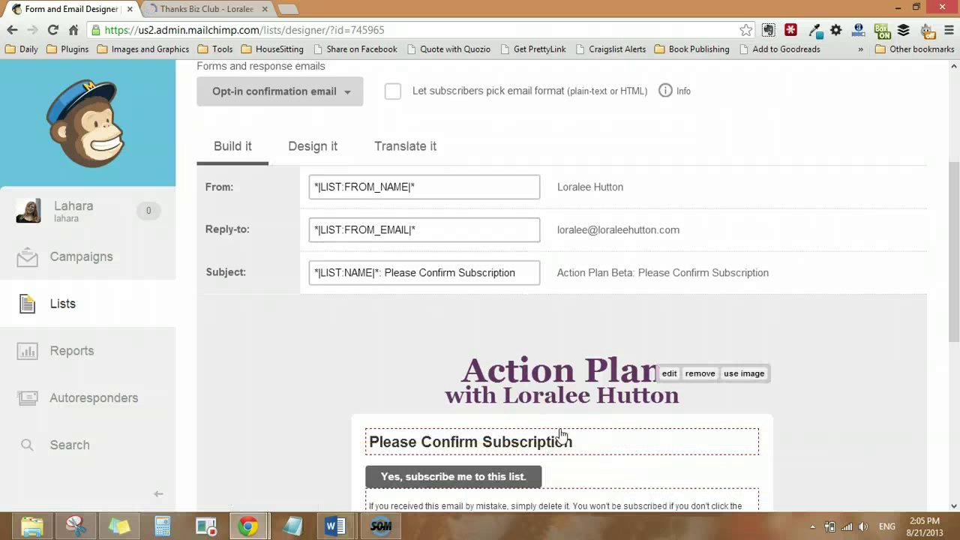
{"action": "scroll", "scroll_direction": "down", "scroll_amount": 3}
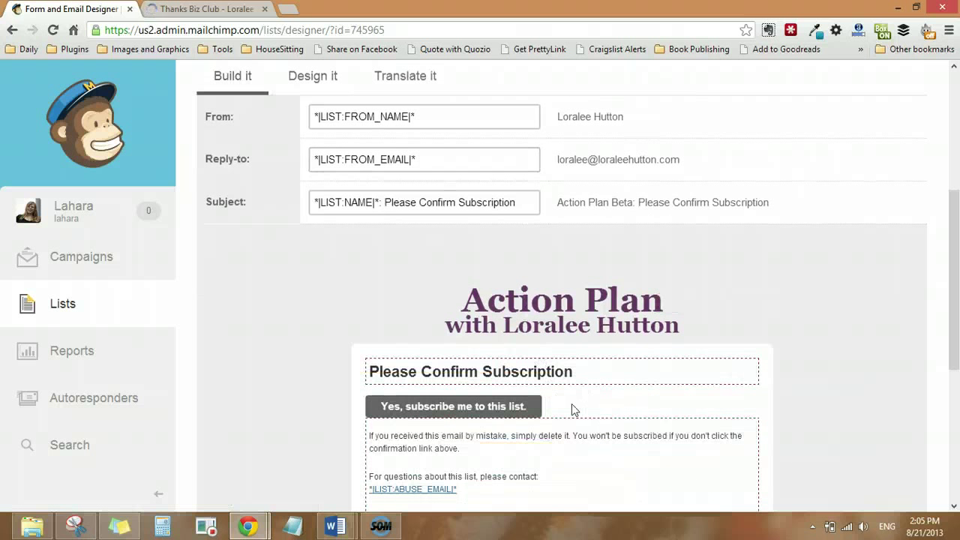
{"action": "scroll", "scroll_direction": "up", "scroll_amount": 3}
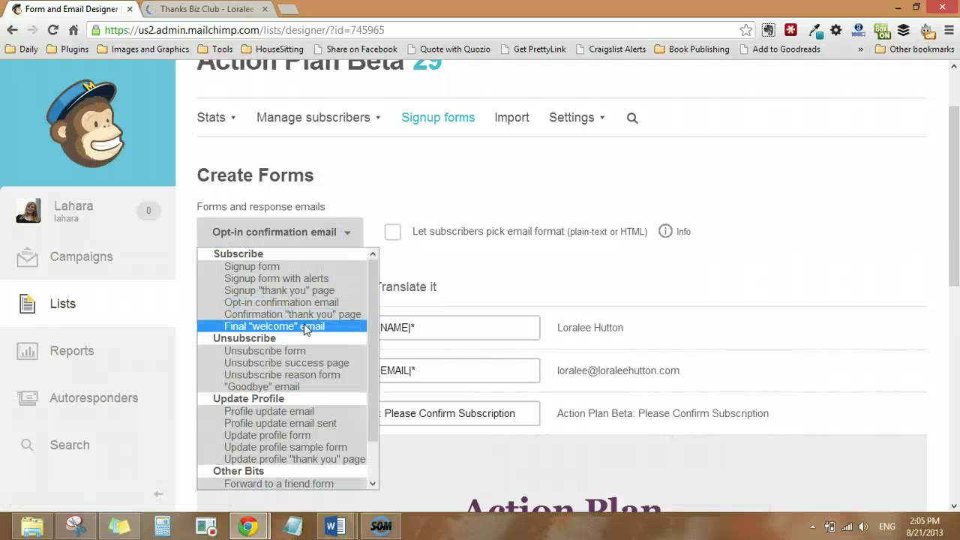
Step: Show the final welcome email and open its subscription-confirmed message for editing
{"action": "left_click", "coordinate": [273, 327]}
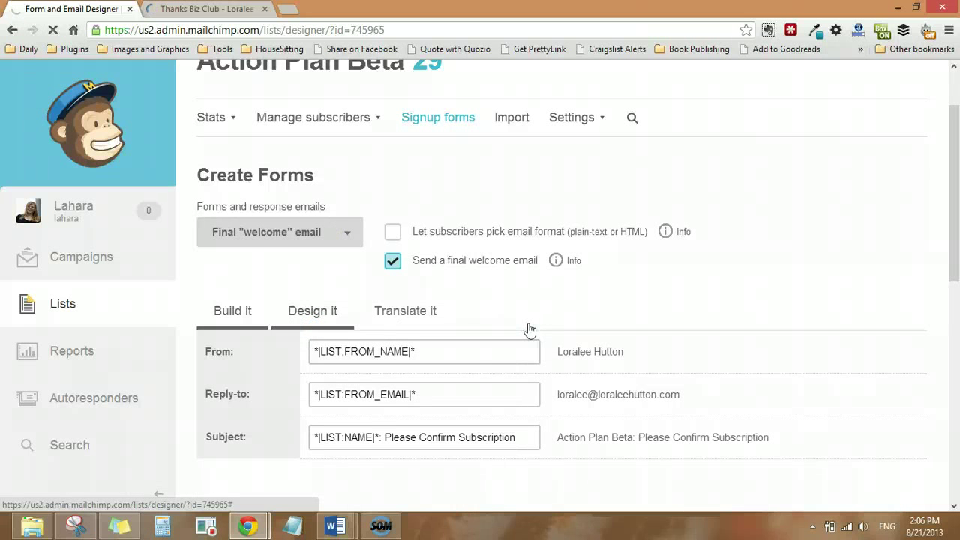
{"action": "mouse_move", "coordinate": [589, 328]}
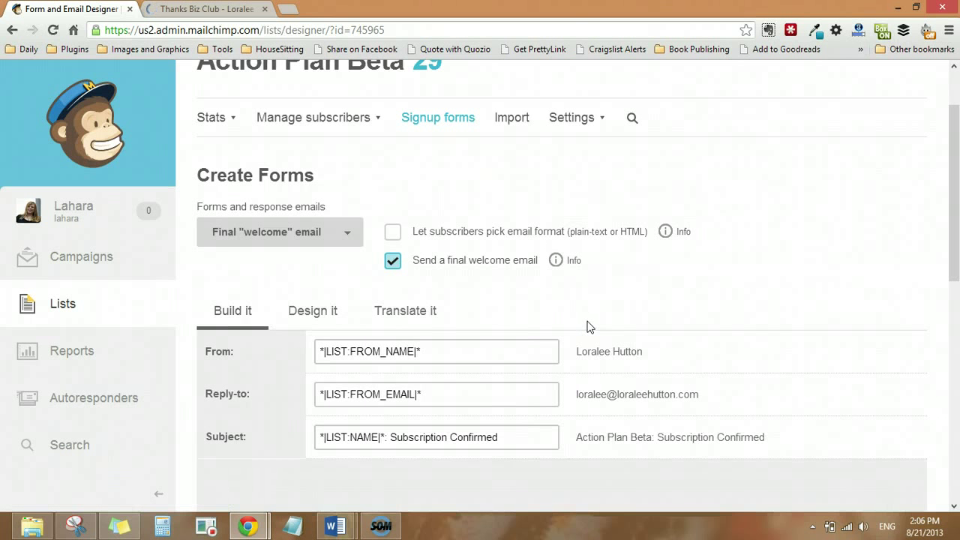
{"action": "scroll", "scroll_direction": "down", "scroll_amount": 3}
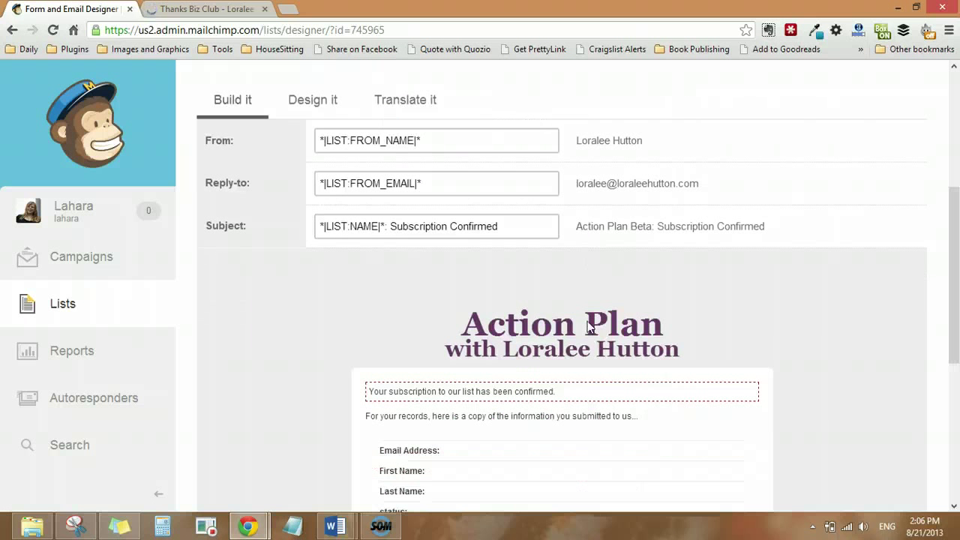
{"action": "scroll", "scroll_direction": "down", "scroll_amount": 3}
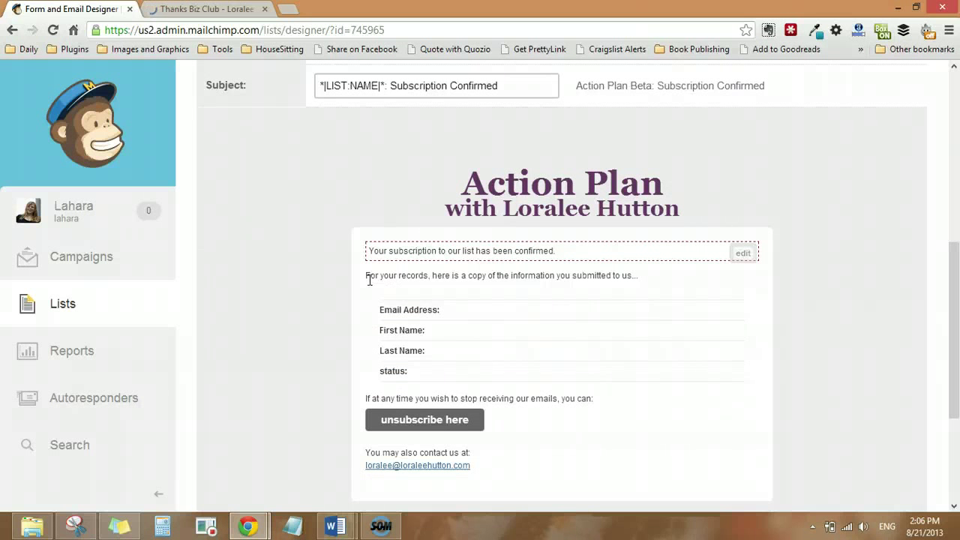
{"action": "left_click_drag", "start_coordinate": [366, 275], "coordinate": [611, 275]}
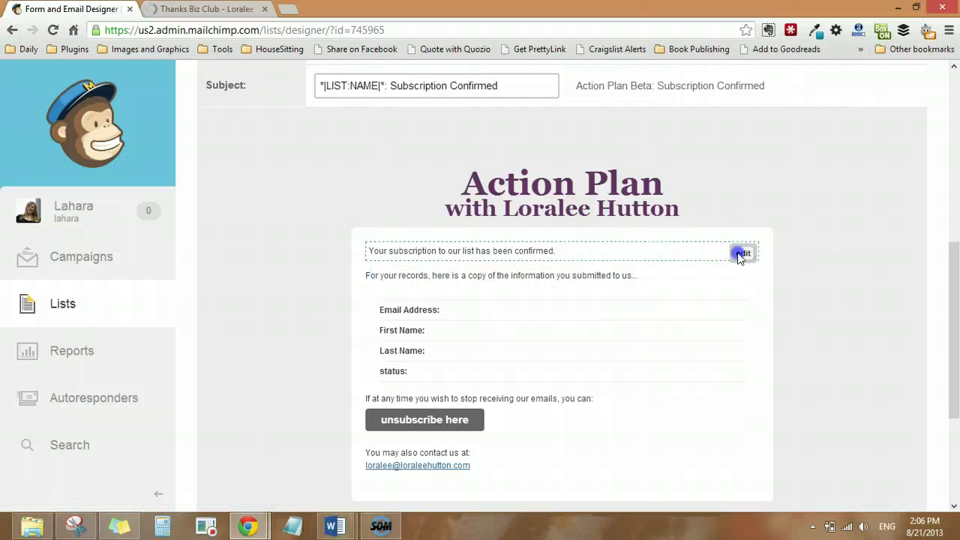
{"action": "left_click", "coordinate": [742, 253]}
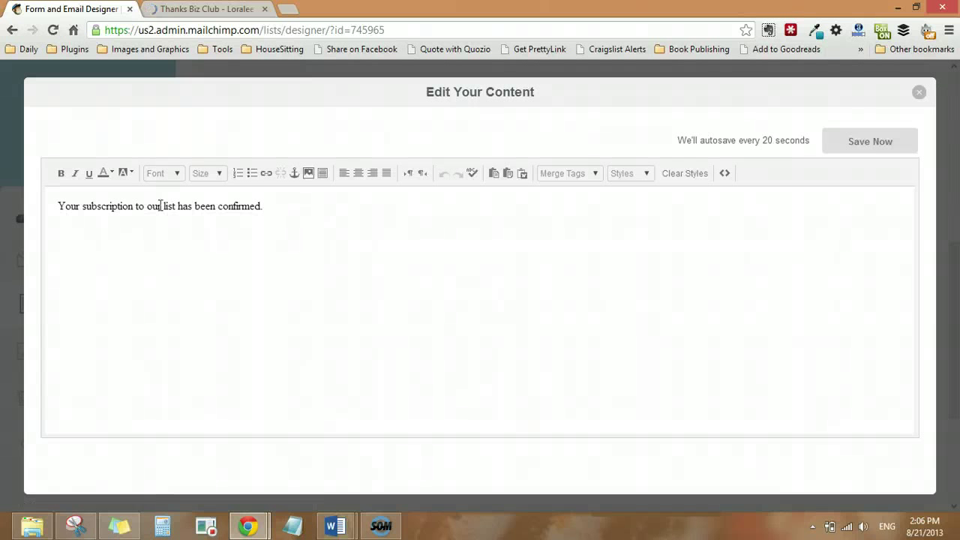
{"action": "mouse_move", "coordinate": [226, 269]}
{"action": "type", "text": "To r"}
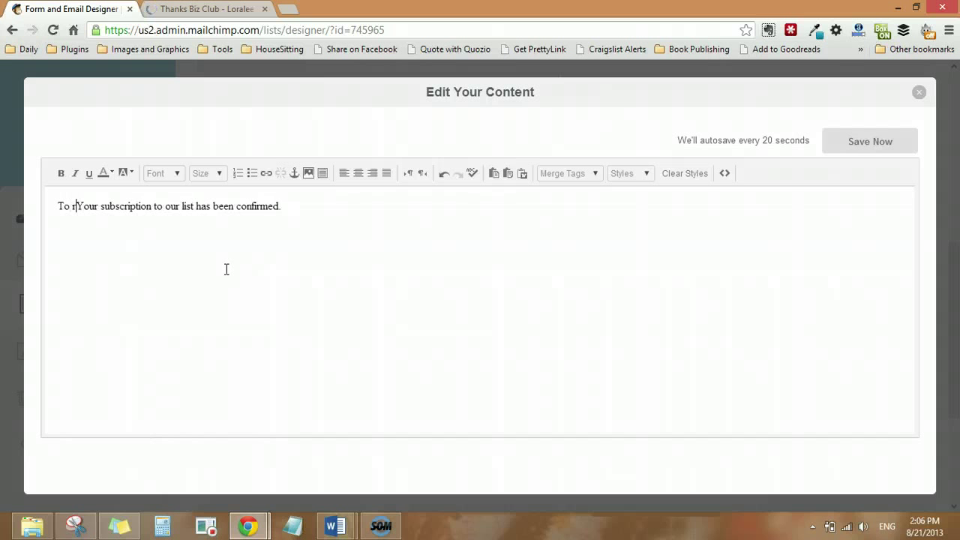
Step: Add the line "To receive your bonus go this page:" above the confirmation sentence, then go to the thank-you page
{"action": "type", "text": "eceive your bon"}
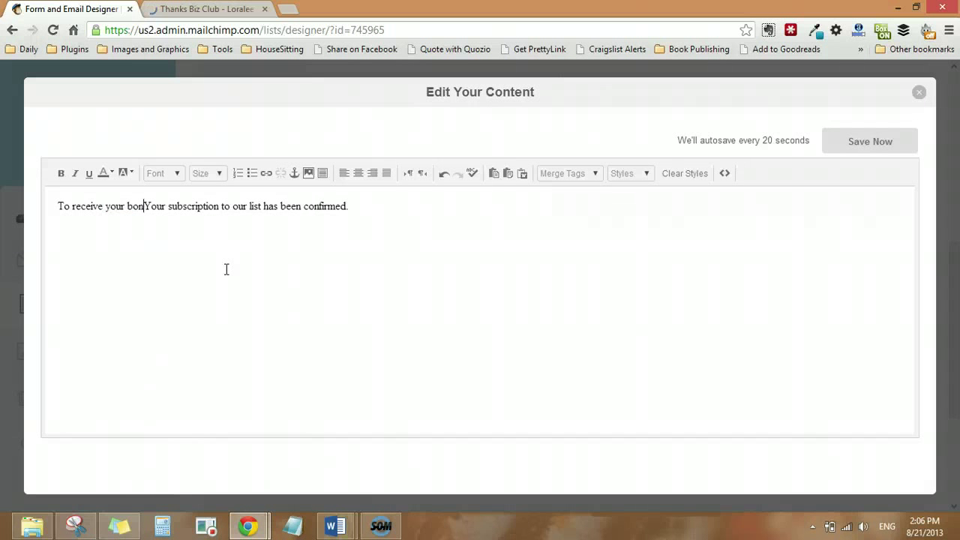
{"action": "type", "text": "us"}
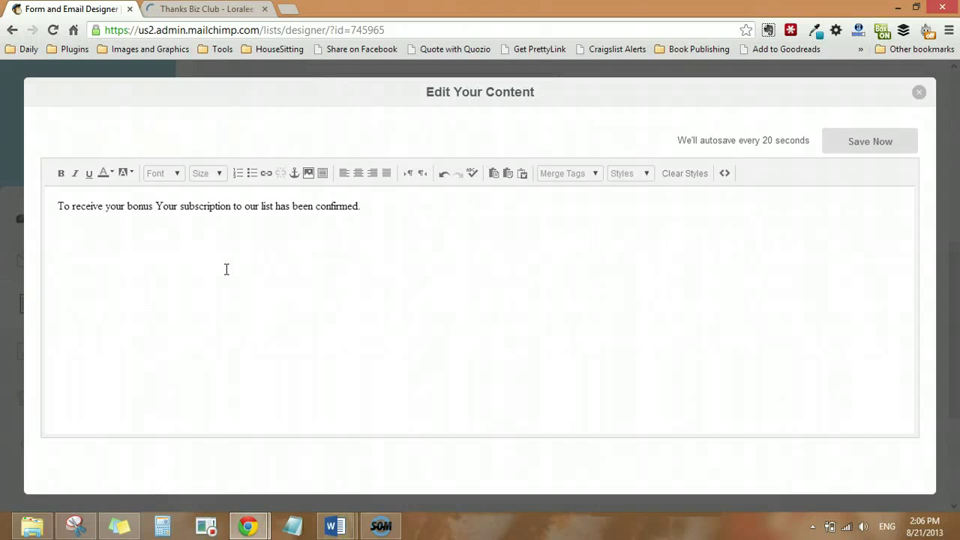
{"action": "left_click", "coordinate": [156, 207]}
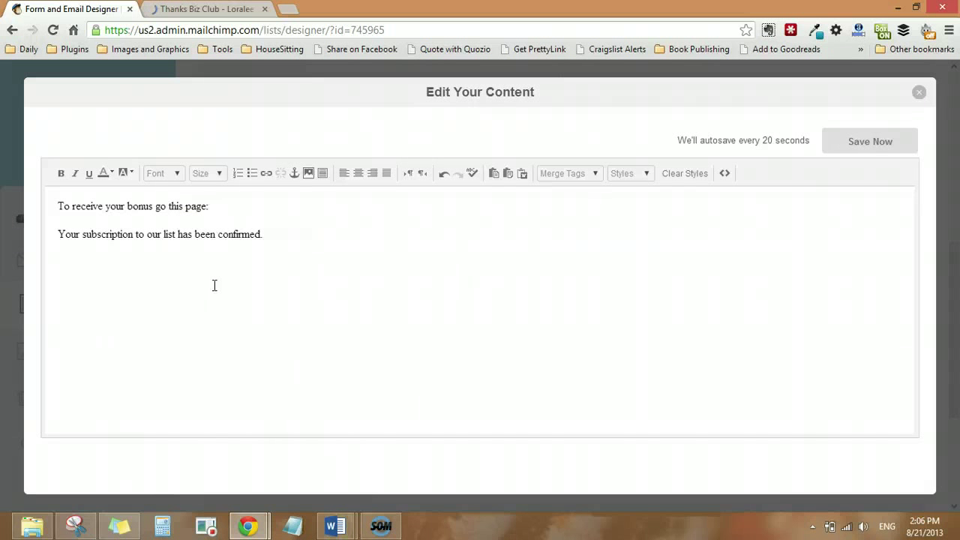
{"action": "mouse_move", "coordinate": [202, 9]}
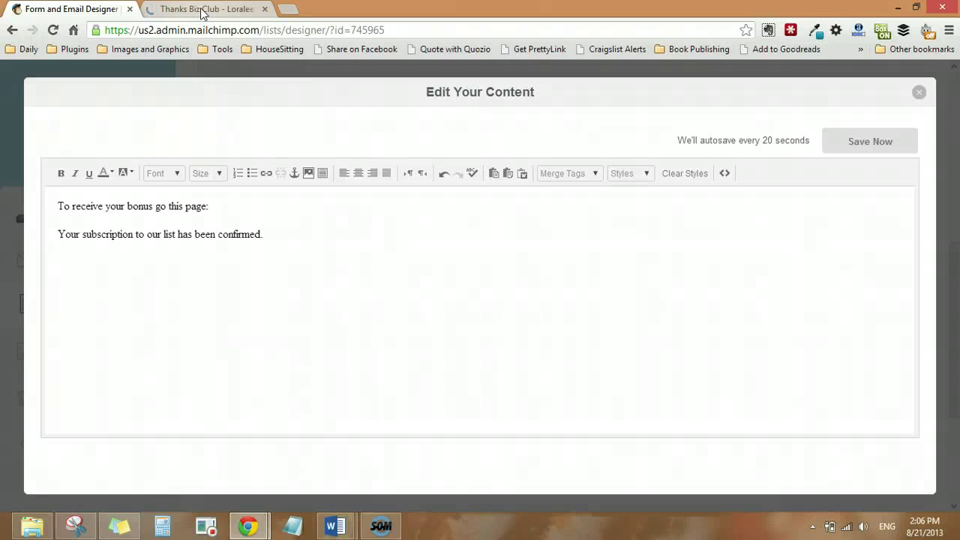
{"action": "left_click", "coordinate": [207, 9]}
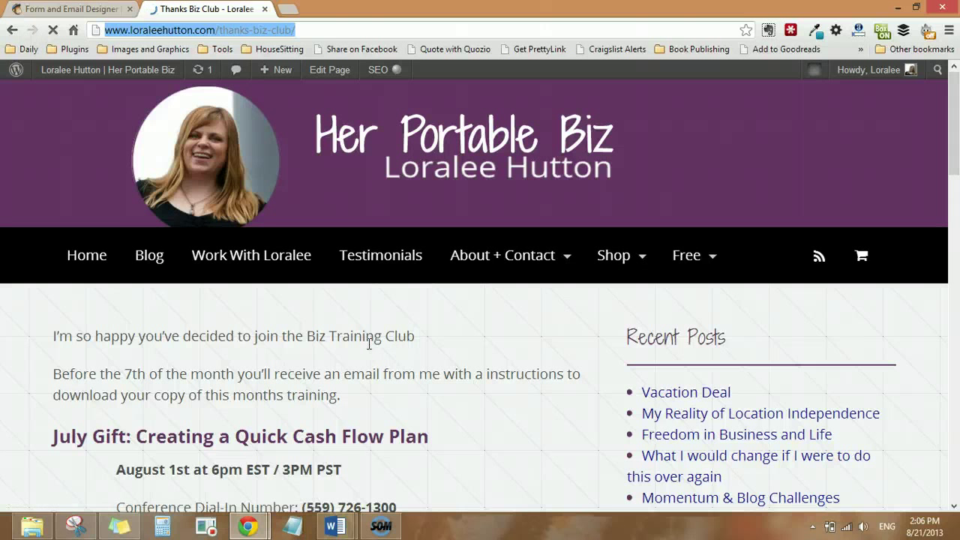
Step: Review the Thanks Biz Club thank-you page on loraleehutton.com
{"action": "scroll", "scroll_direction": "down", "scroll_amount": 3}
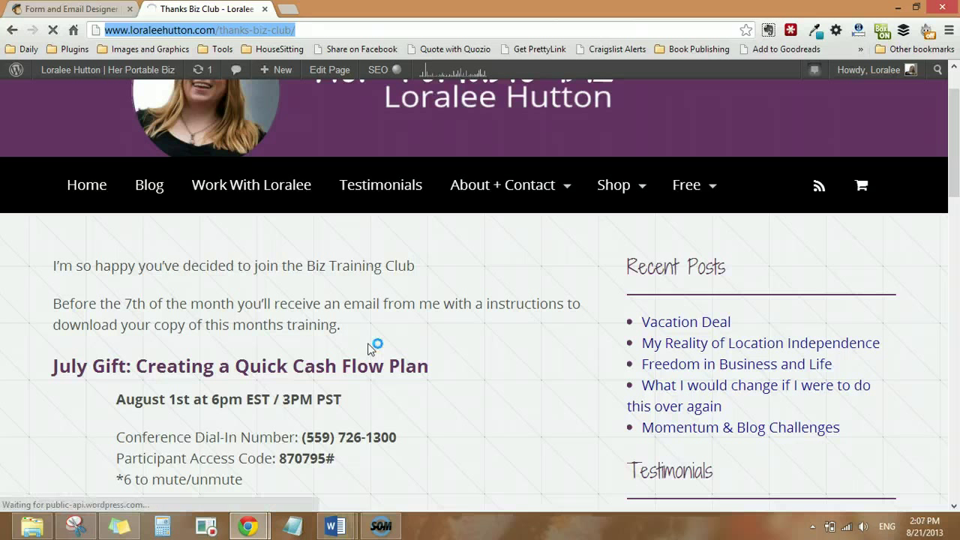
{"action": "mouse_move", "coordinate": [365, 238]}
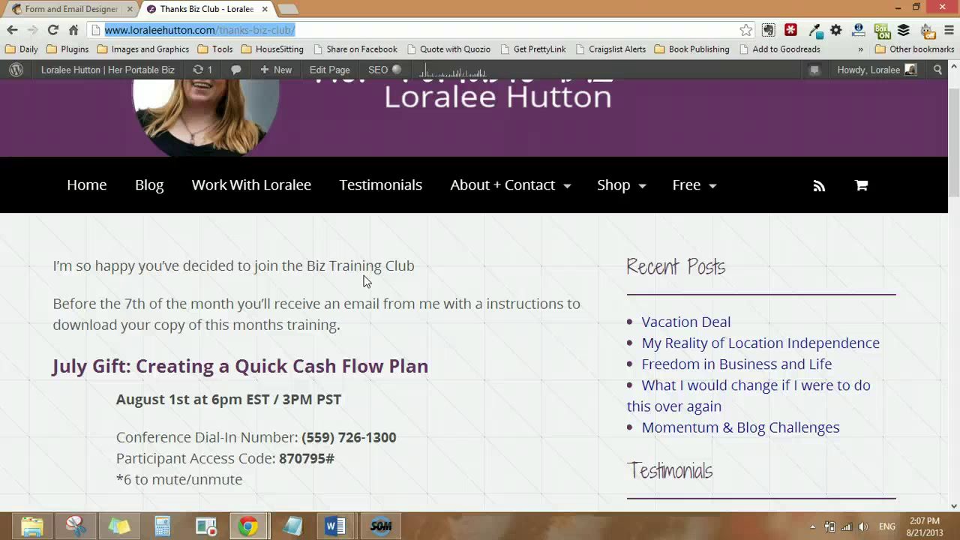
{"action": "mouse_move", "coordinate": [305, 213]}
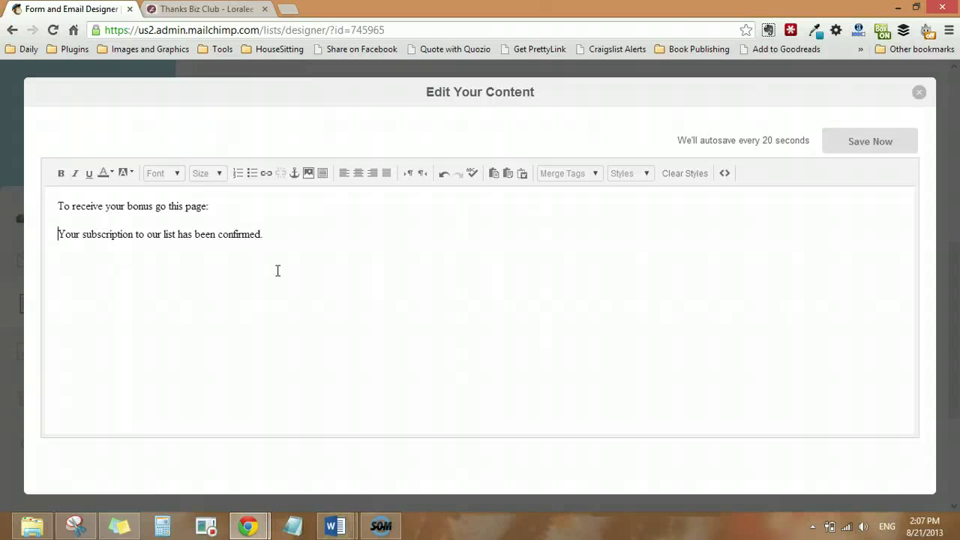
{"action": "type", "text": "http://www.loraleehutton.com/thanks-biz-club/"}
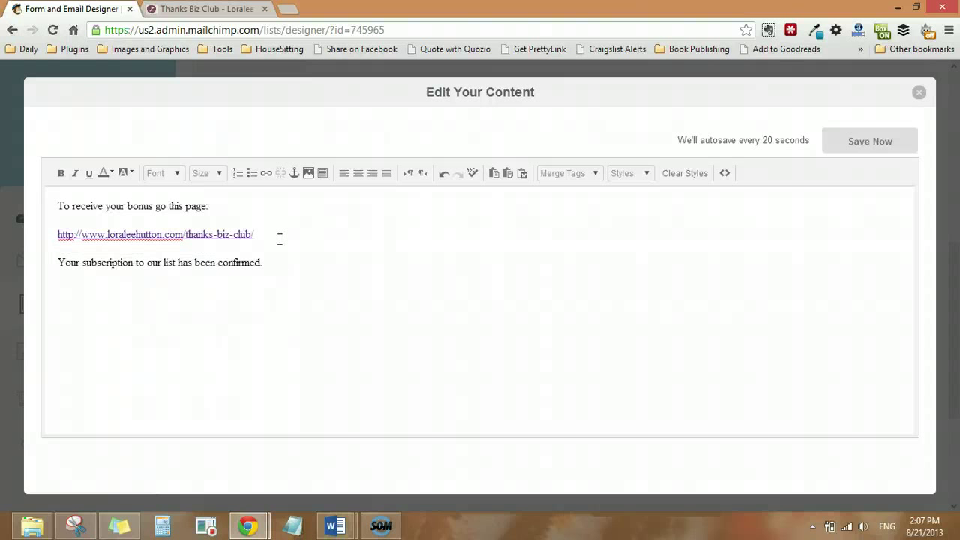
{"action": "triple_click", "coordinate": [156, 234]}
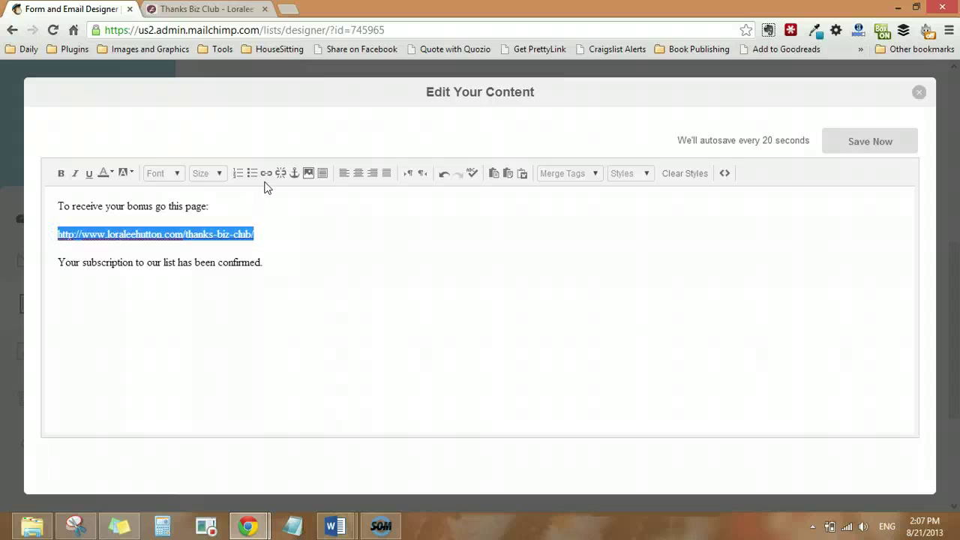
{"action": "mouse_move", "coordinate": [265, 174]}
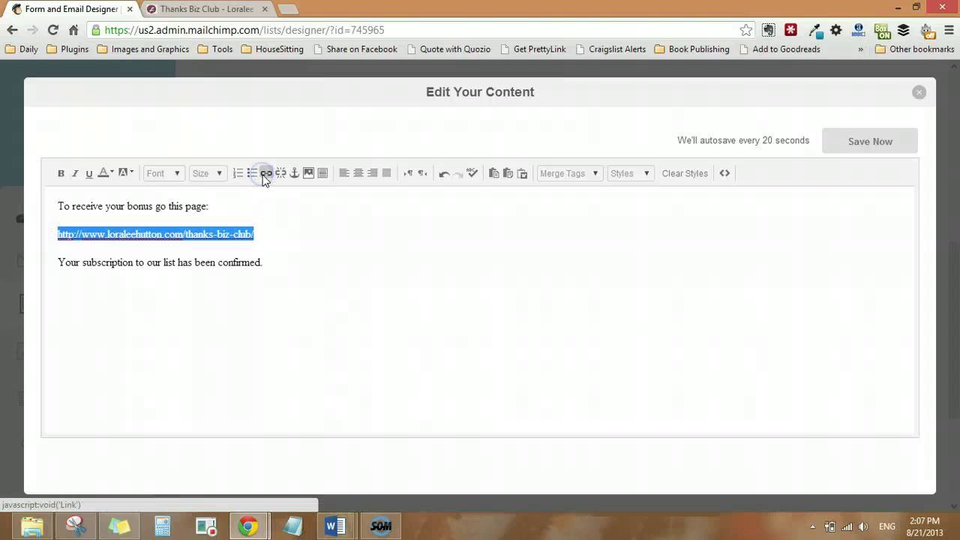
{"action": "left_click", "coordinate": [265, 173]}
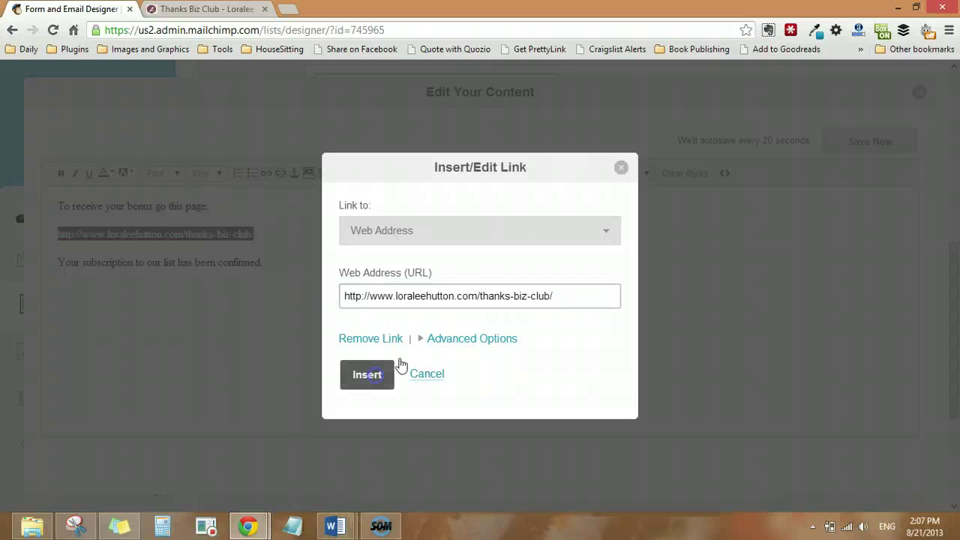
{"action": "left_click", "coordinate": [367, 374]}
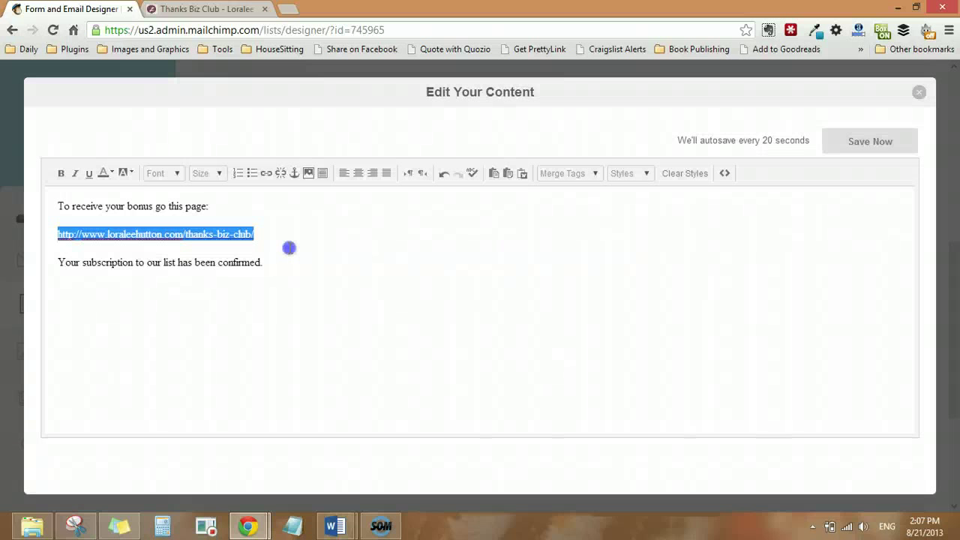
{"action": "left_click", "coordinate": [264, 262]}
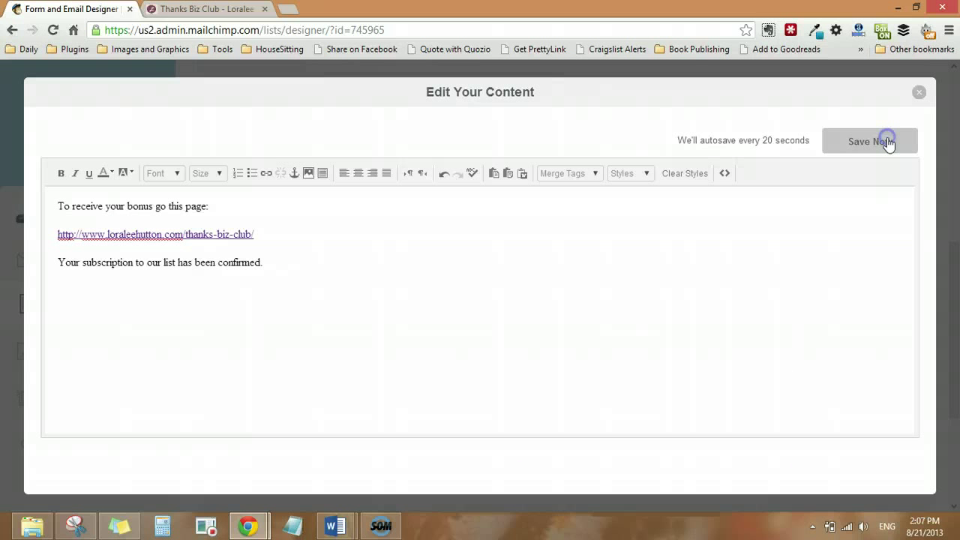
{"action": "left_click", "coordinate": [869, 141]}
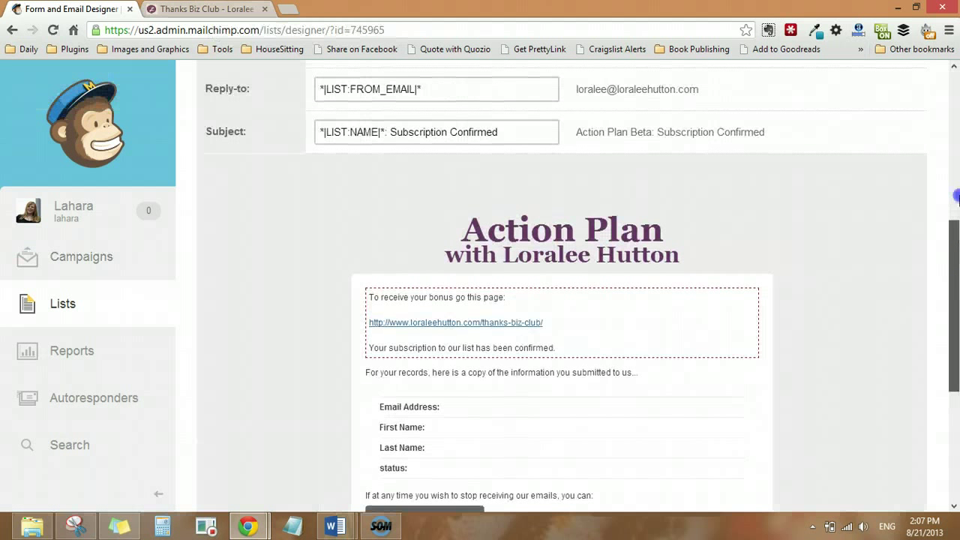
{"action": "scroll", "scroll_direction": "up", "scroll_amount": 3}
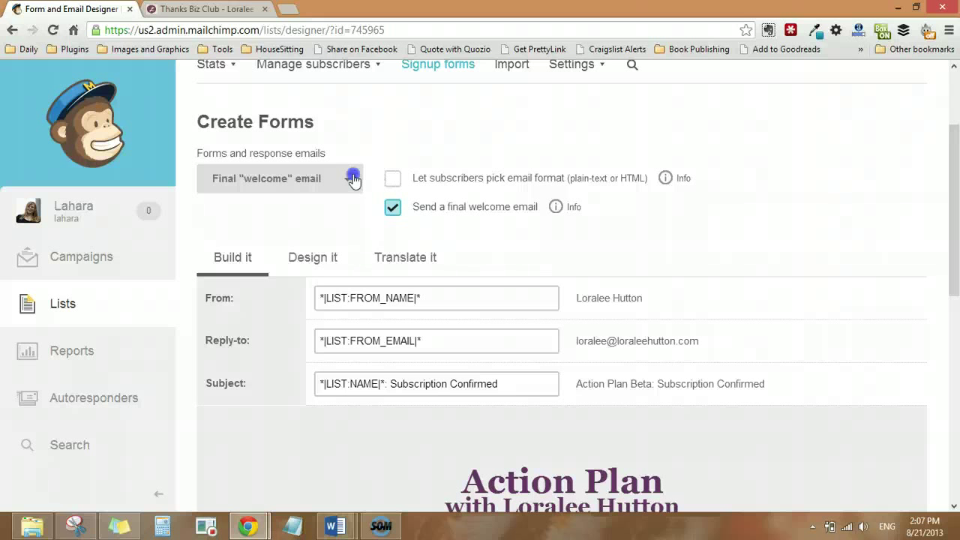
{"action": "left_click", "coordinate": [353, 178]}
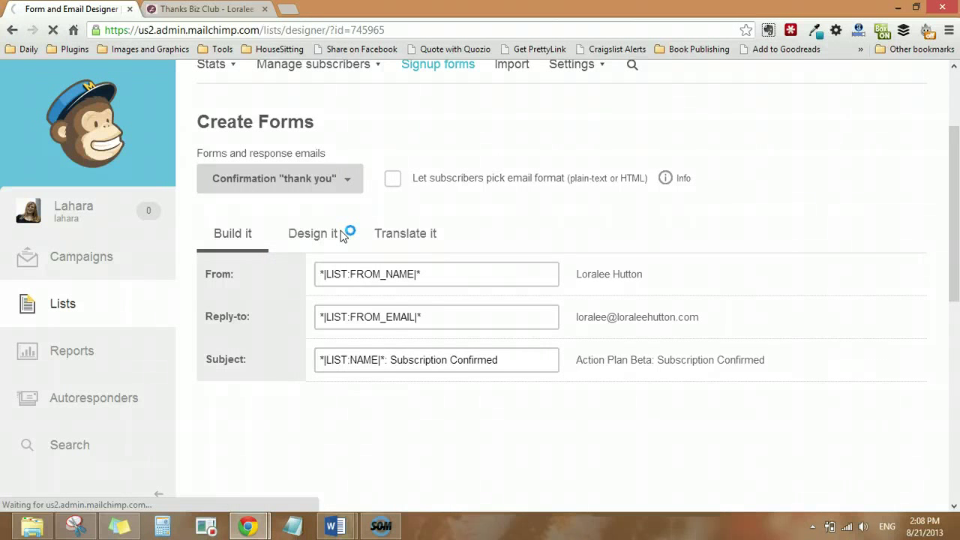
{"action": "left_click", "coordinate": [232, 233]}
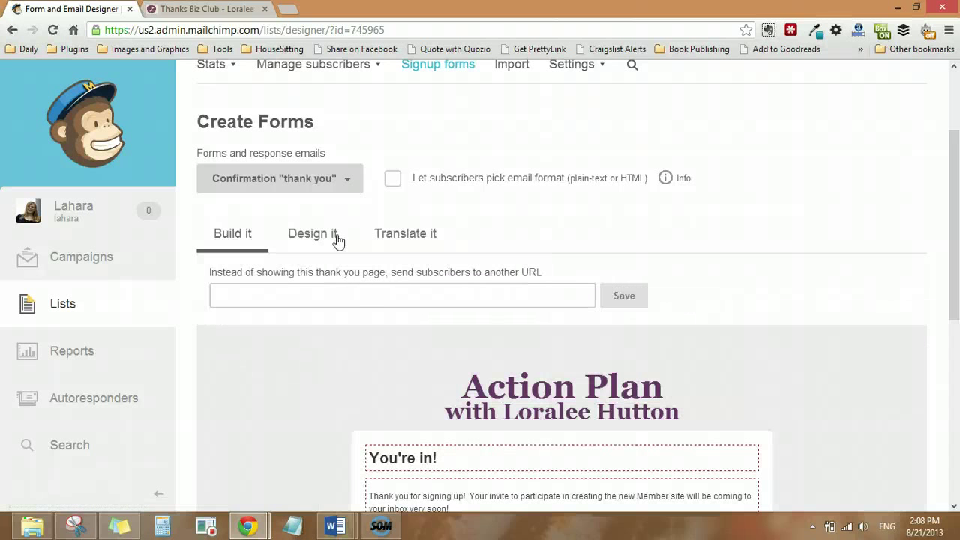
{"action": "left_click", "coordinate": [402, 294]}
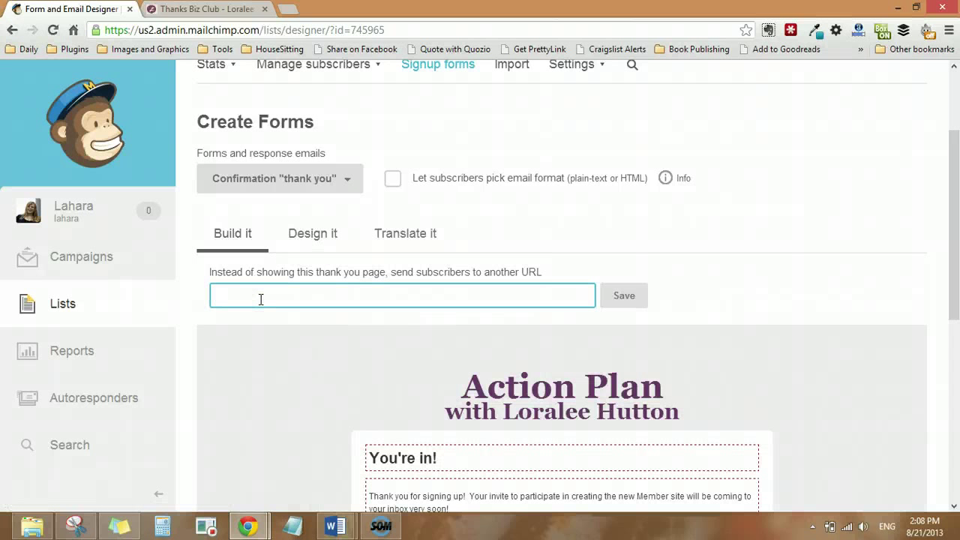
{"action": "type", "text": "http://www.loraleehutton.com/thanks-biz-club/"}
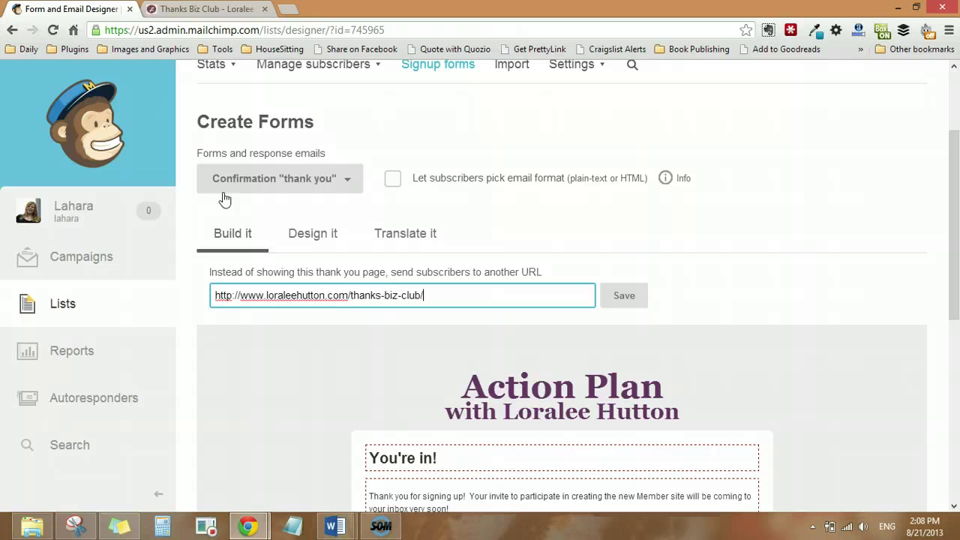
{"action": "mouse_move", "coordinate": [338, 183]}
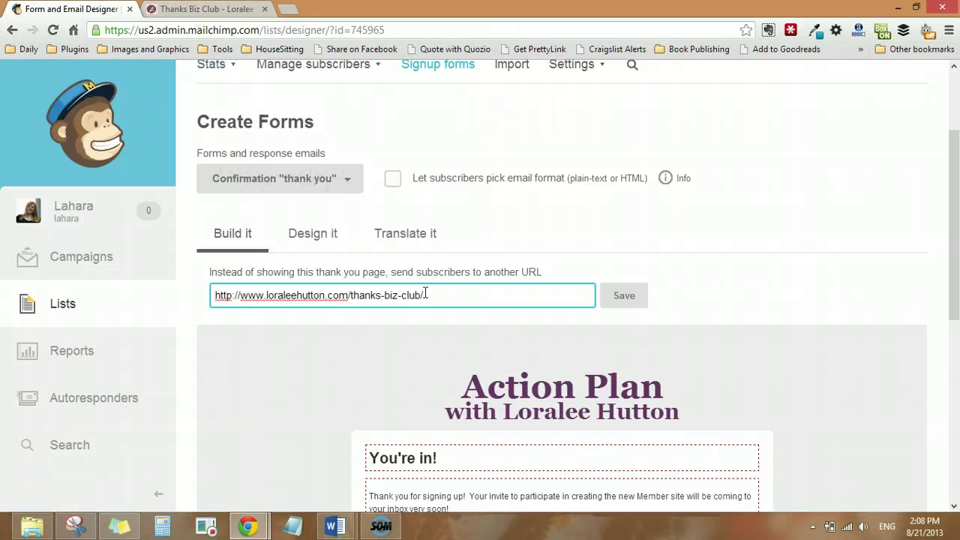
{"action": "double_click", "coordinate": [387, 294]}
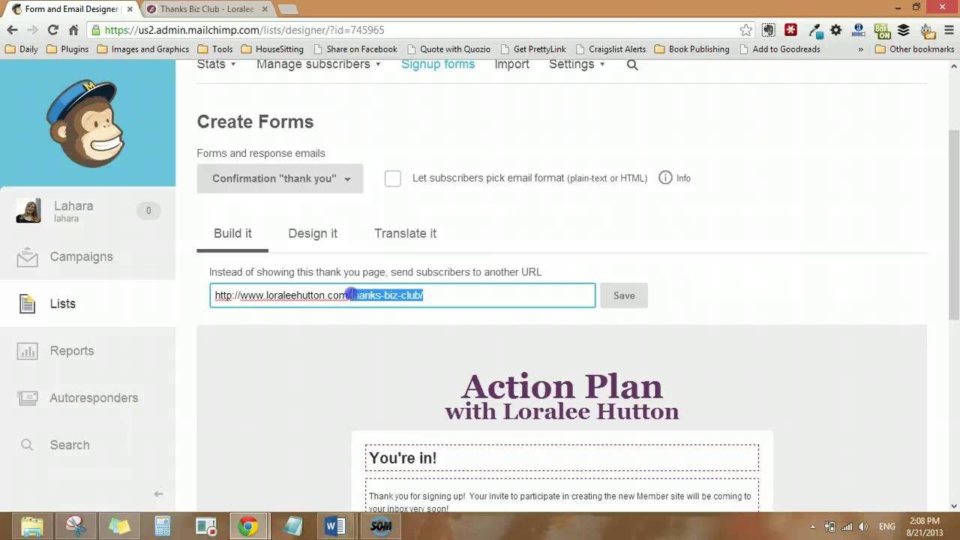
{"action": "scroll", "scroll_direction": "up", "scroll_amount": 3}
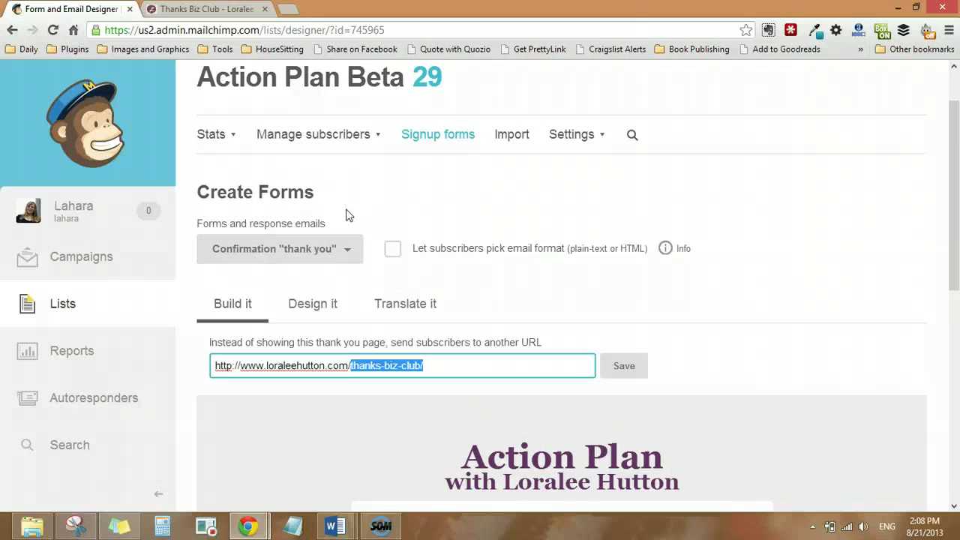
Step: Scroll through the Thanks Biz Club page's content, close the SEO options, and return to the top
{"action": "left_click", "coordinate": [206, 8]}
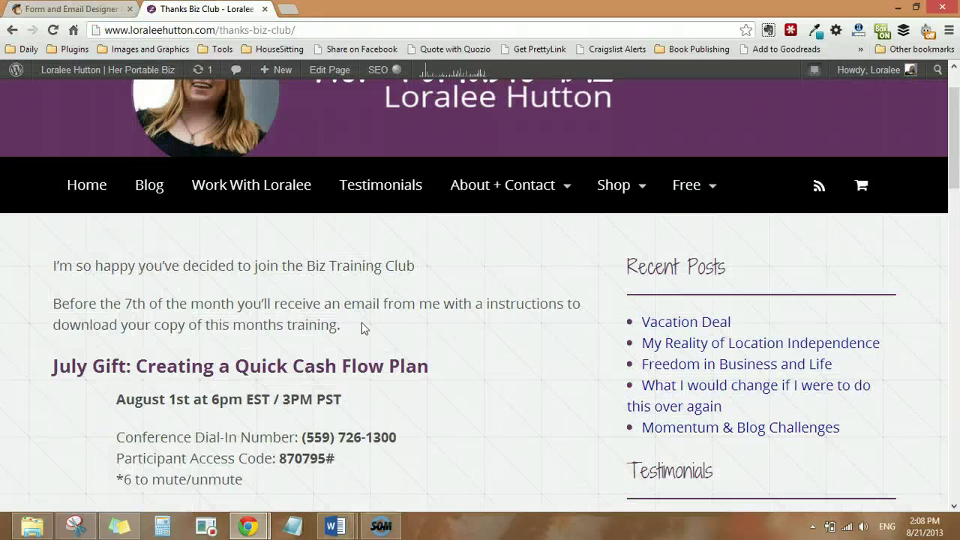
{"action": "scroll", "scroll_direction": "down", "scroll_amount": 3}
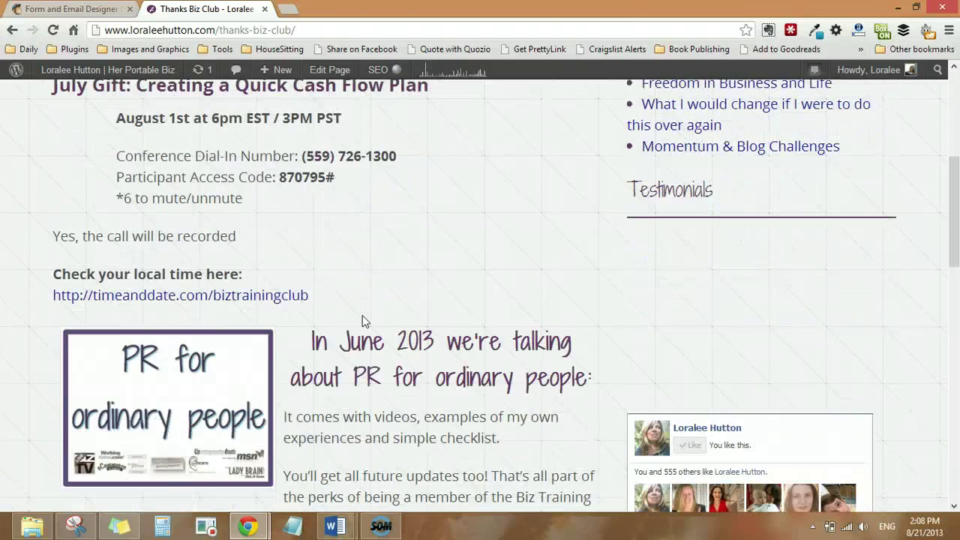
{"action": "scroll", "scroll_direction": "down", "scroll_amount": 3}
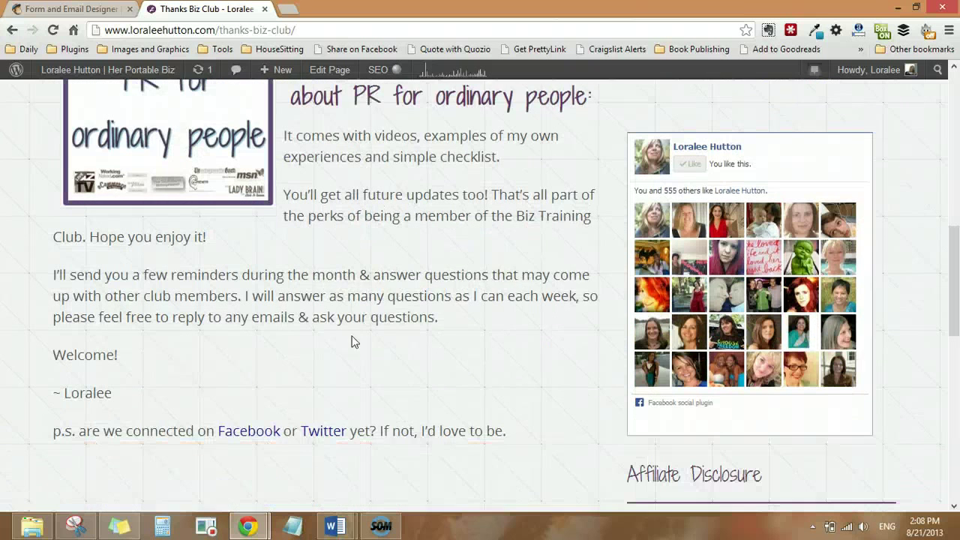
{"action": "scroll", "scroll_direction": "down", "scroll_amount": 3}
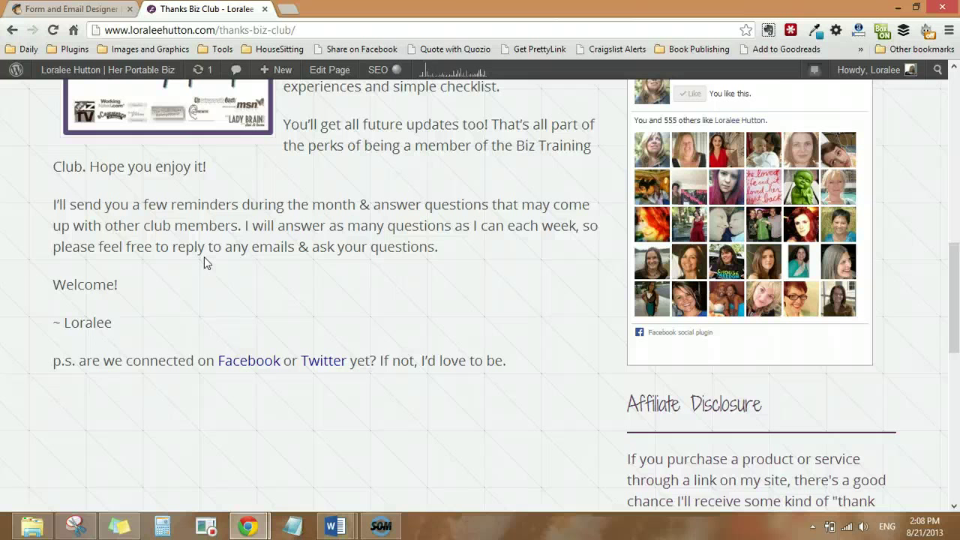
{"action": "scroll", "scroll_direction": "down", "scroll_amount": 3}
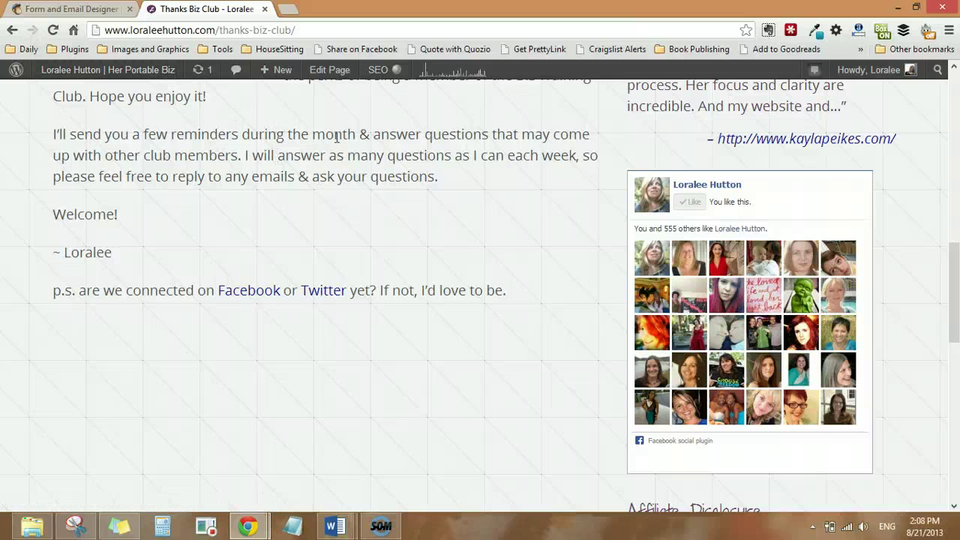
{"action": "scroll", "scroll_direction": "down", "scroll_amount": 3}
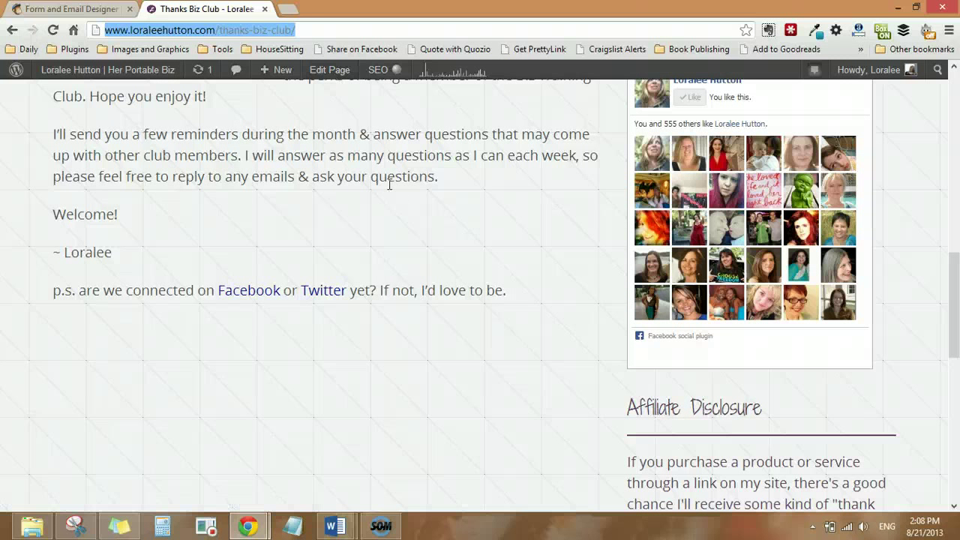
{"action": "mouse_move", "coordinate": [279, 59]}
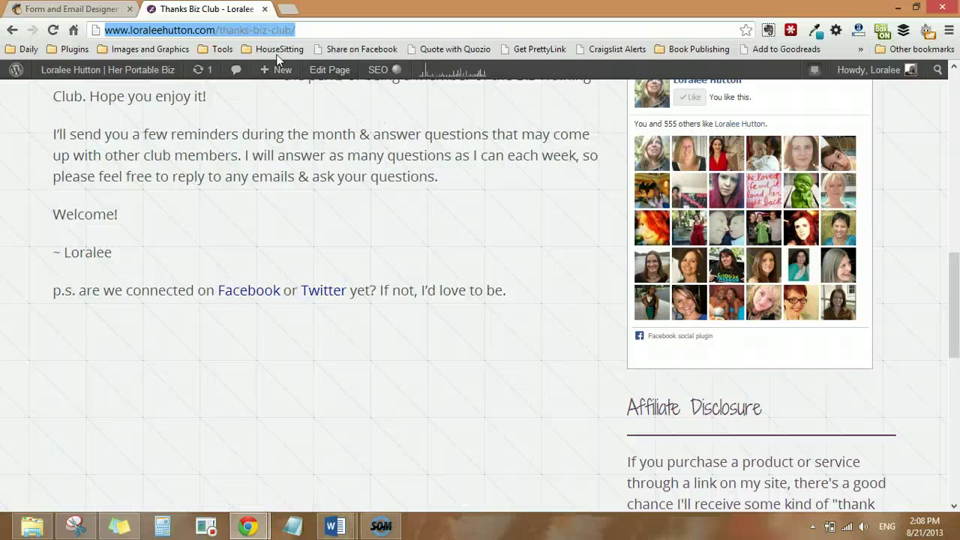
{"action": "mouse_move", "coordinate": [317, 42]}
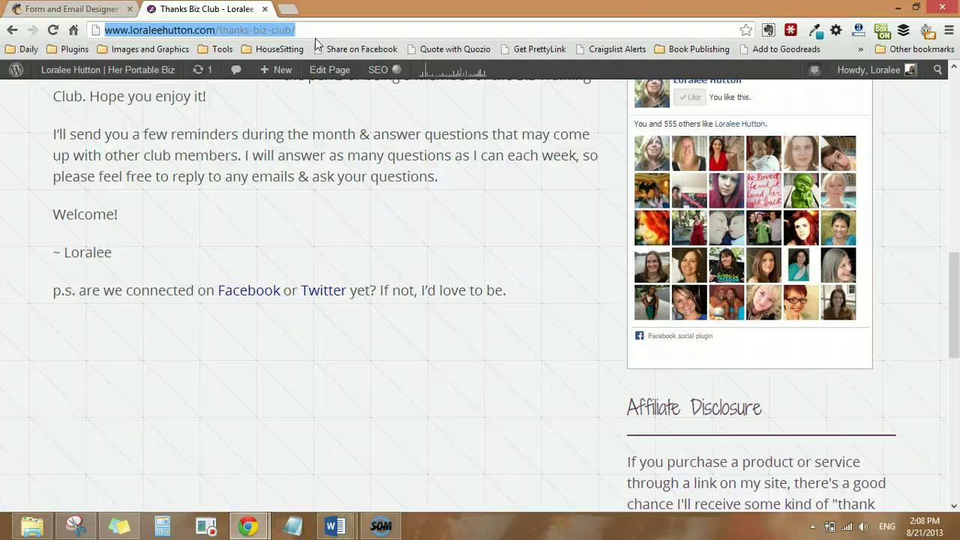
{"action": "left_click", "coordinate": [277, 69]}
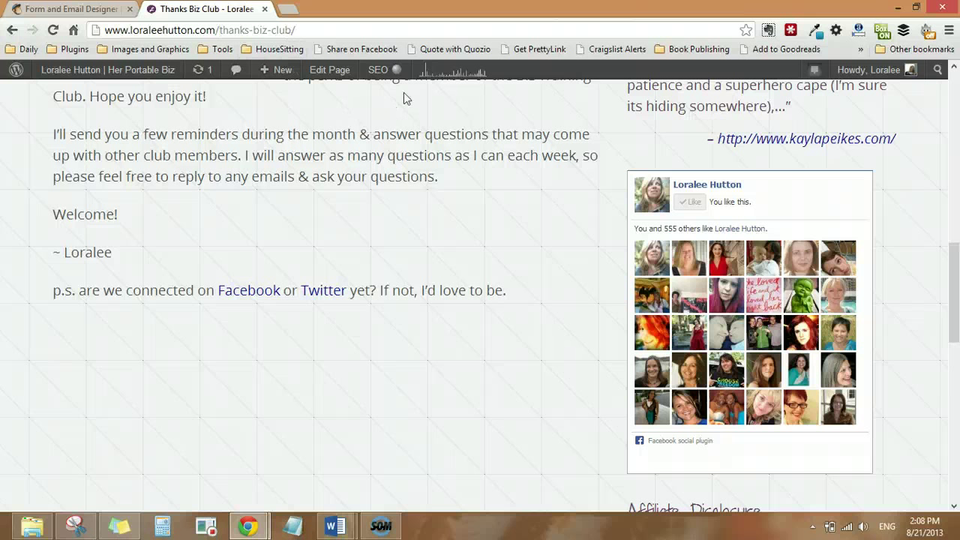
{"action": "left_click", "coordinate": [378, 69]}
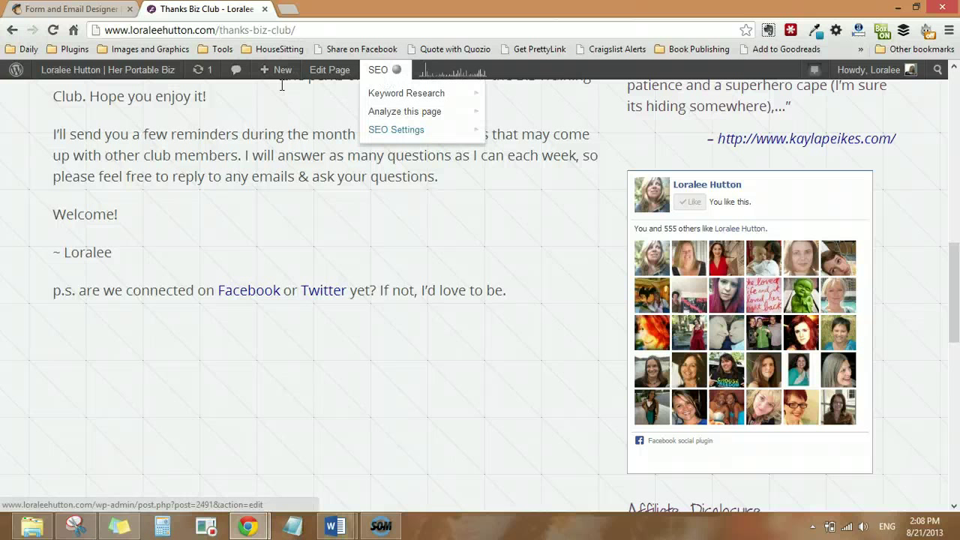
{"action": "left_click", "coordinate": [284, 89]}
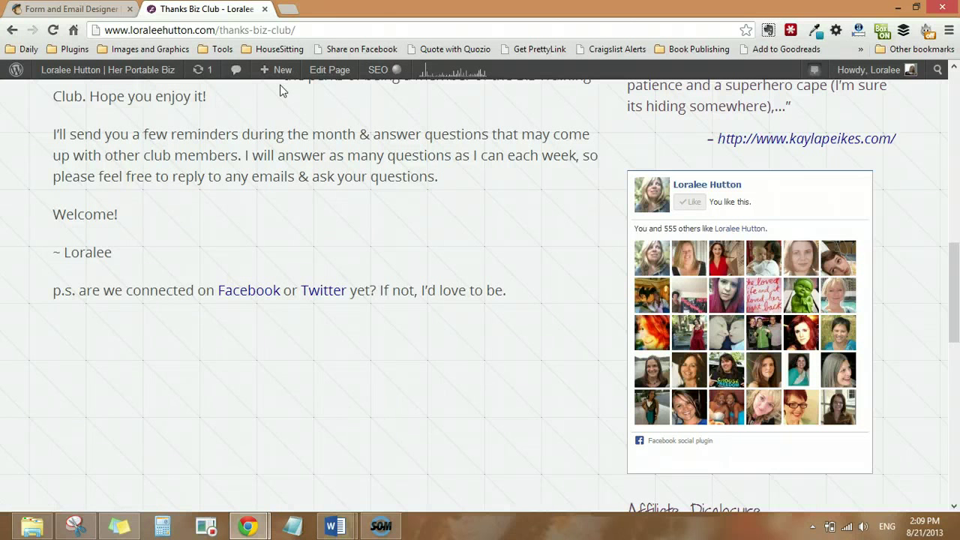
{"action": "mouse_move", "coordinate": [294, 122]}
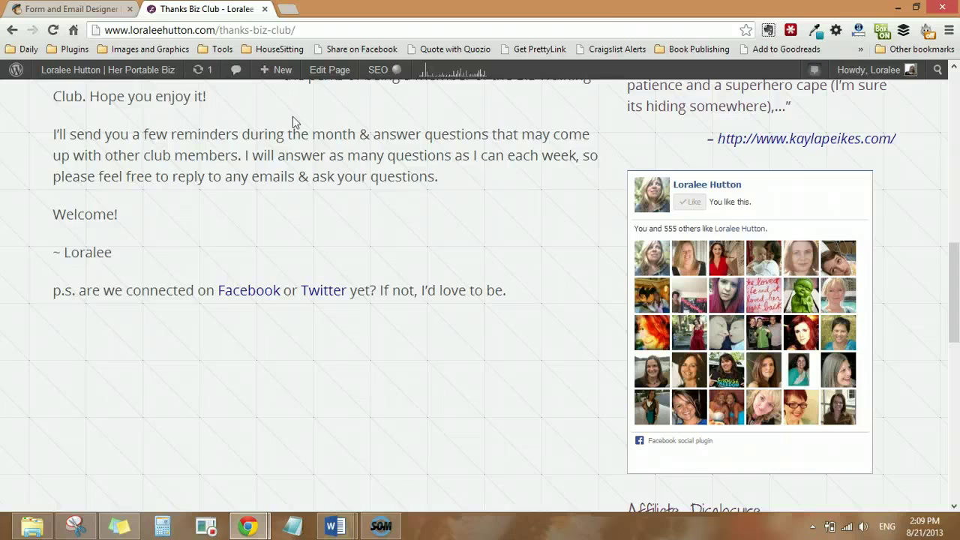
{"action": "scroll", "scroll_direction": "up", "scroll_amount": 3}
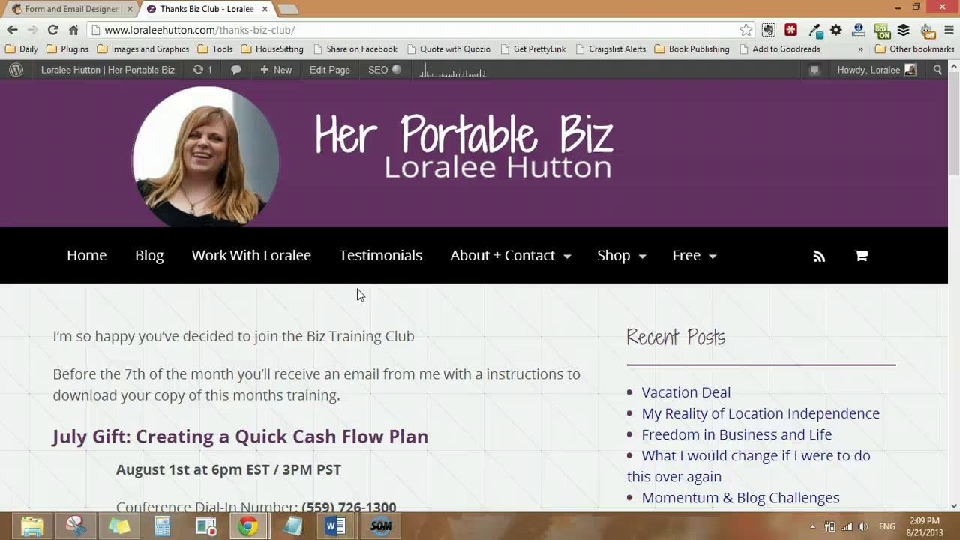
{"action": "mouse_move", "coordinate": [274, 334]}
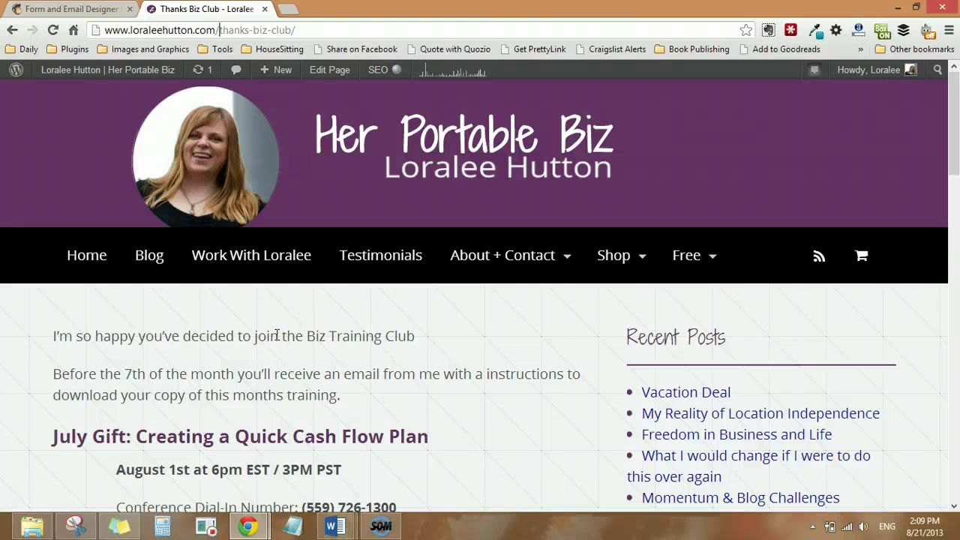
{"action": "mouse_move", "coordinate": [381, 525]}
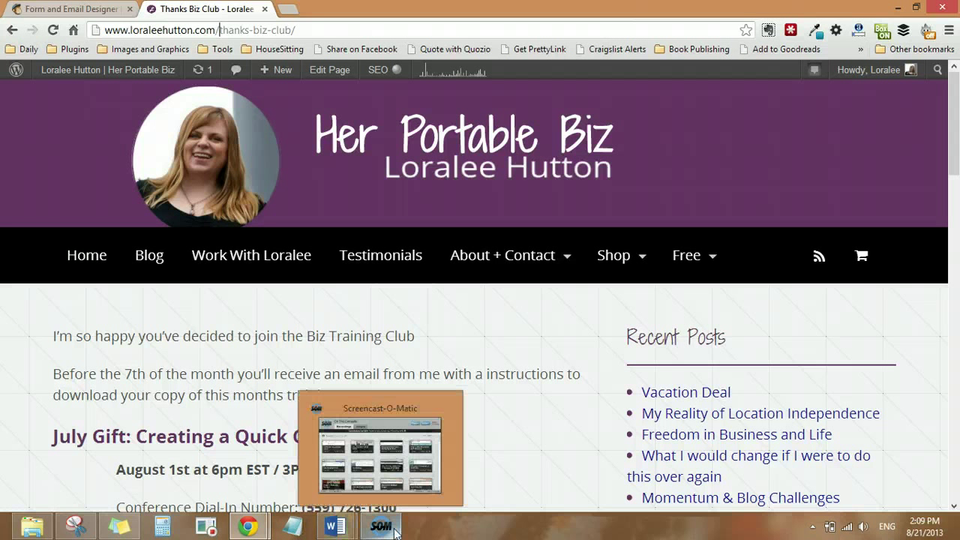